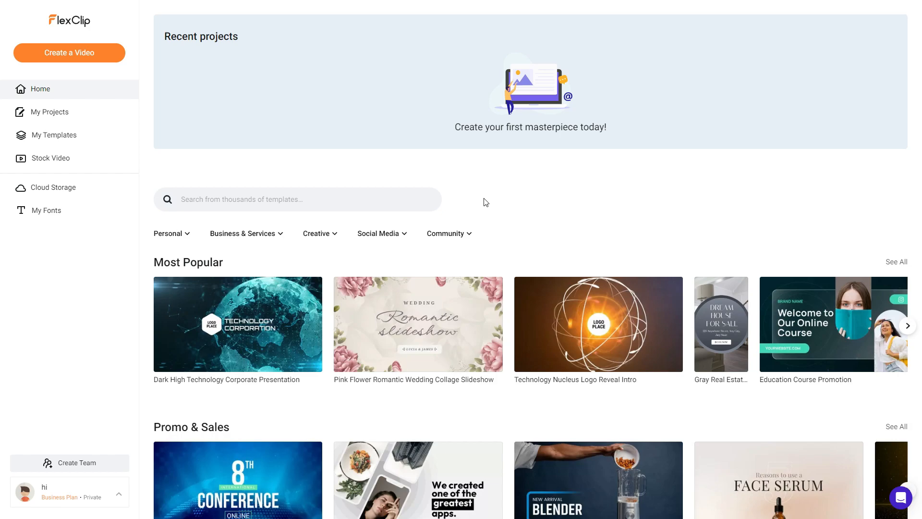
mouse_move(453, 166)
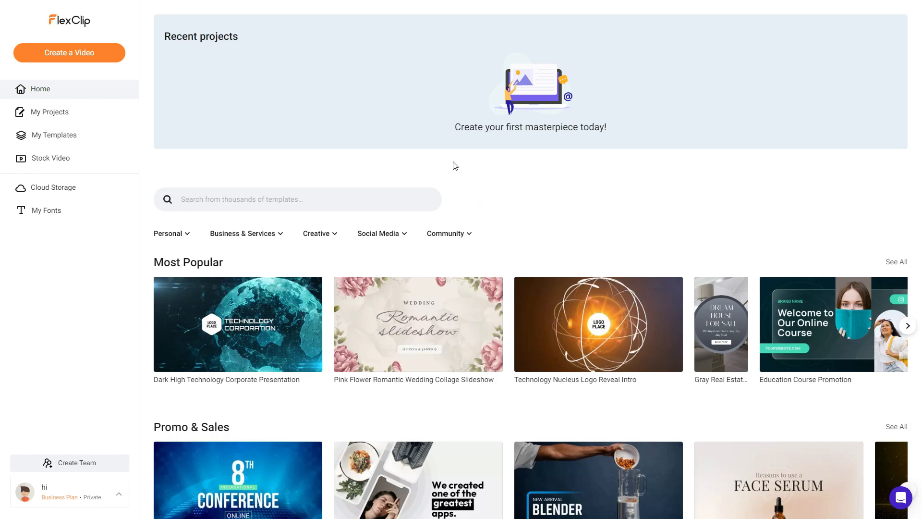
mouse_move(80, 283)
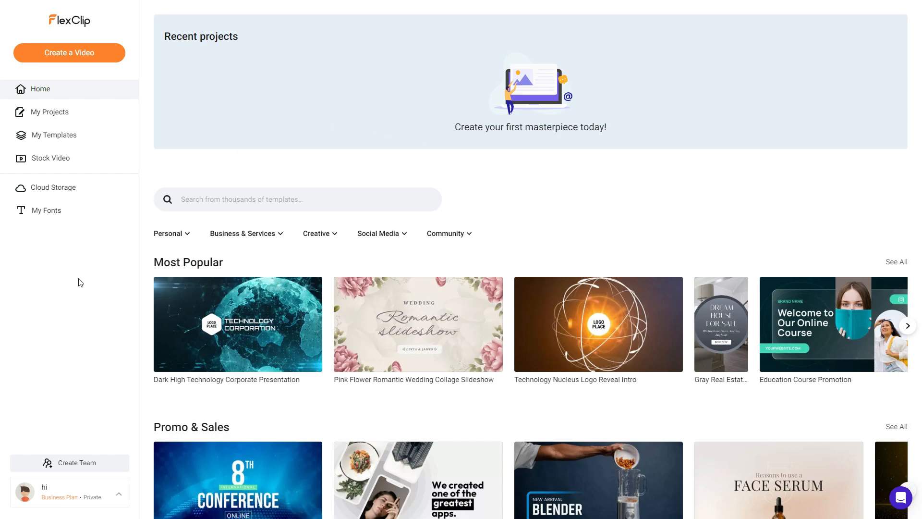
mouse_move(81, 286)
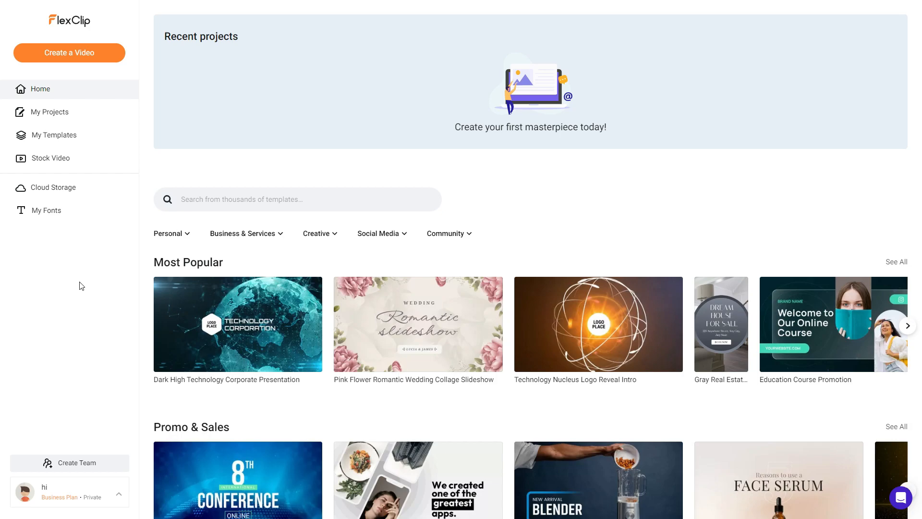
mouse_move(148, 275)
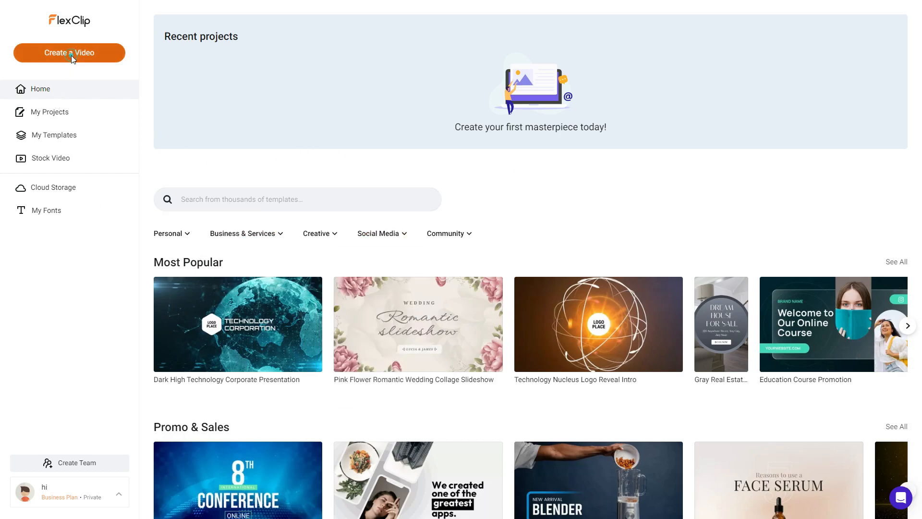
- Create a blank 16:9 timeline-mode video, dismiss Import Media and show My Templates
left_click(69, 53)
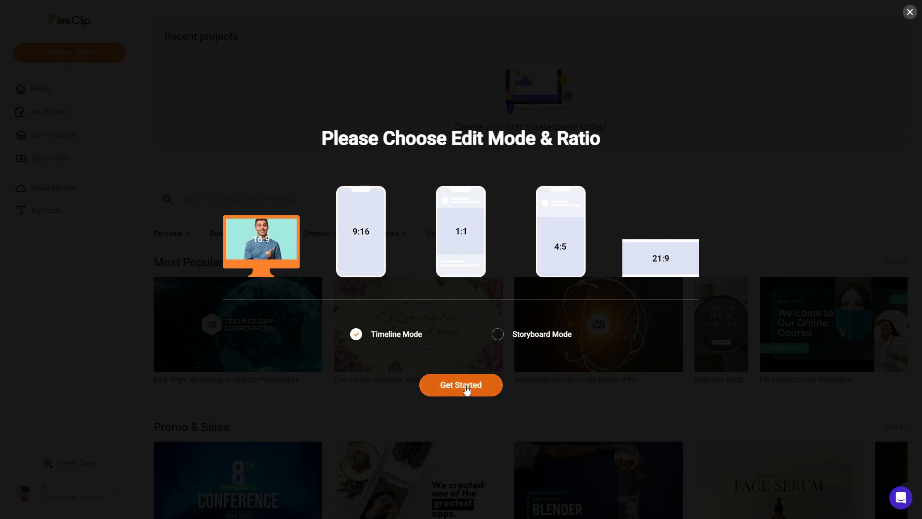
left_click(460, 385)
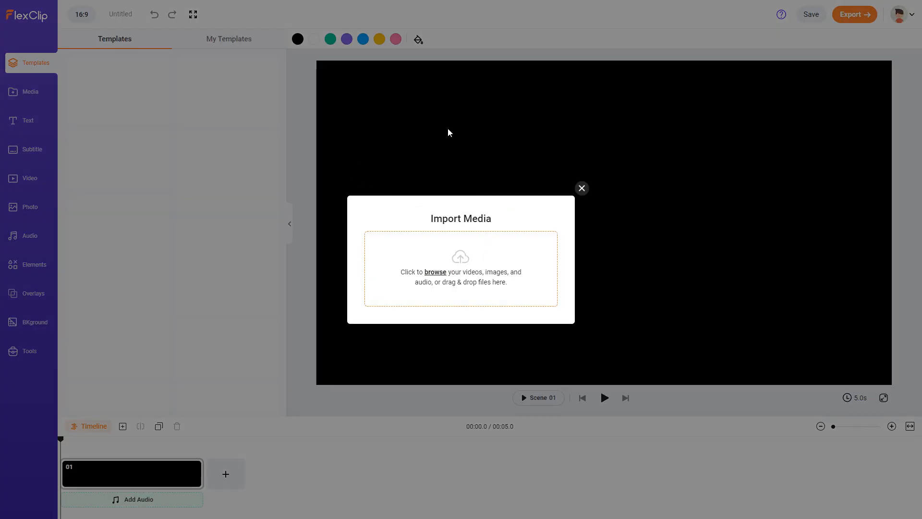
mouse_move(452, 270)
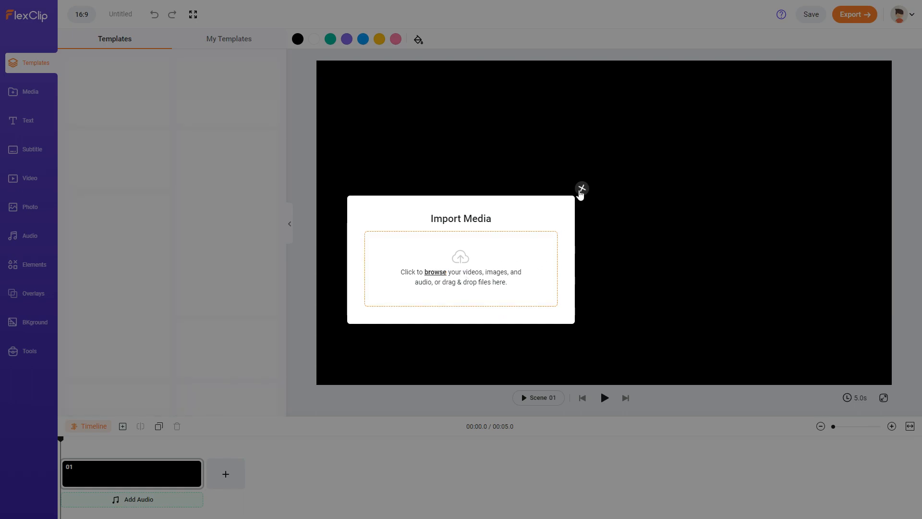
left_click(582, 188)
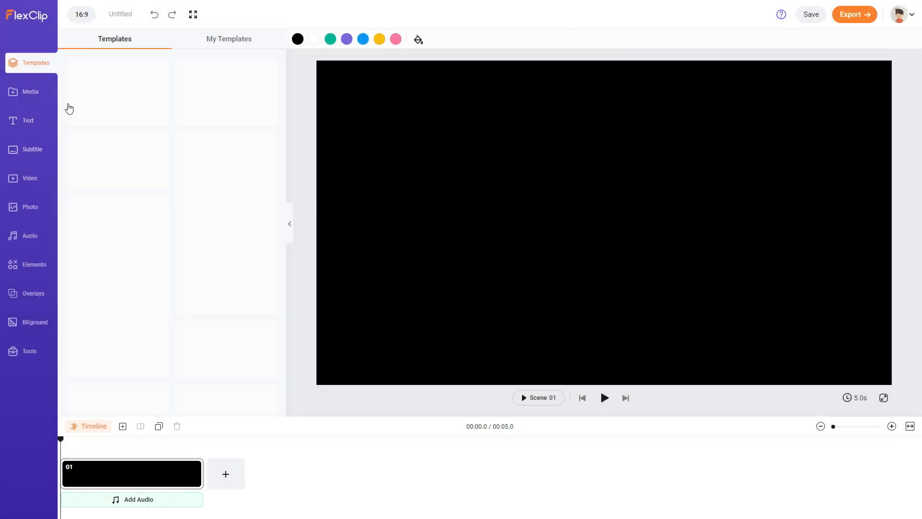
left_click(228, 39)
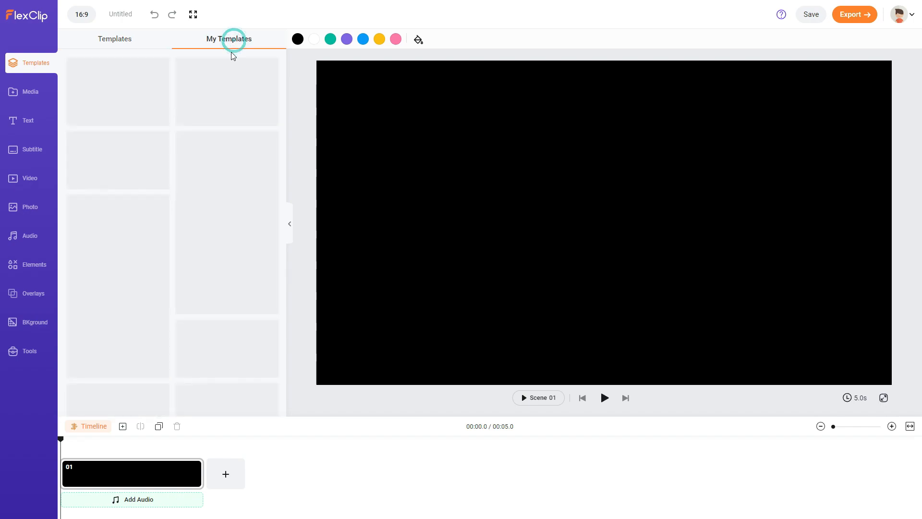
left_click(228, 39)
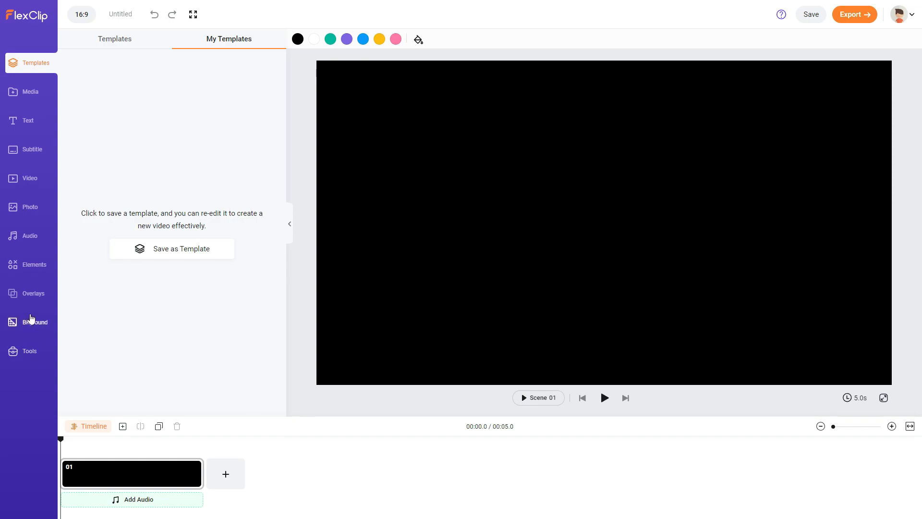
- Show the Tools panel with the AI video, image and script tools
left_click(28, 351)
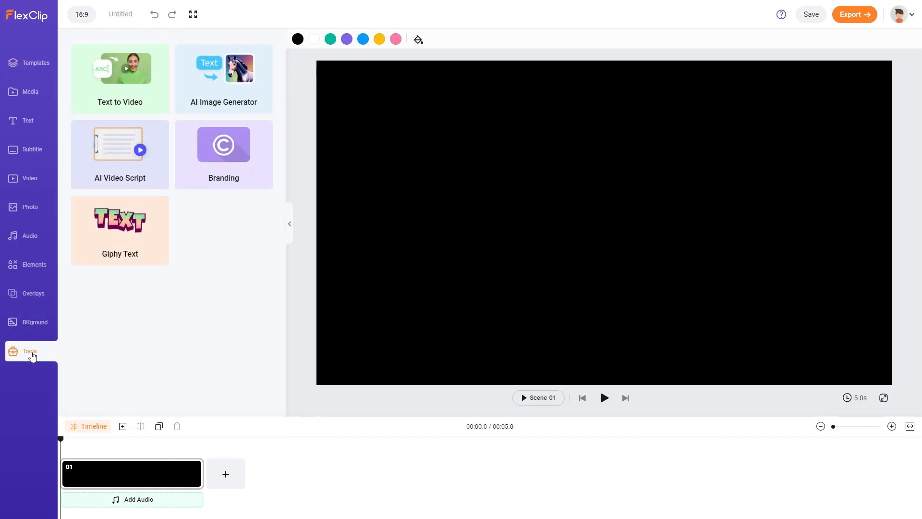
mouse_move(116, 102)
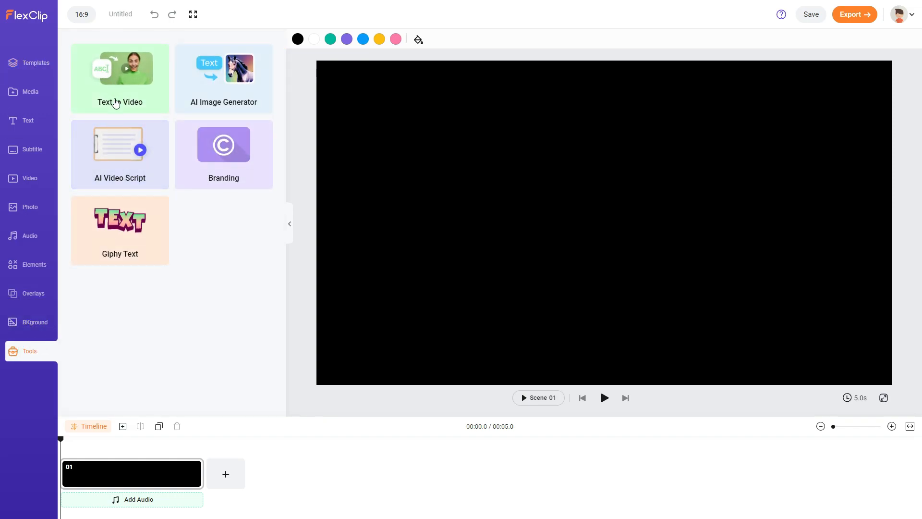
mouse_move(210, 112)
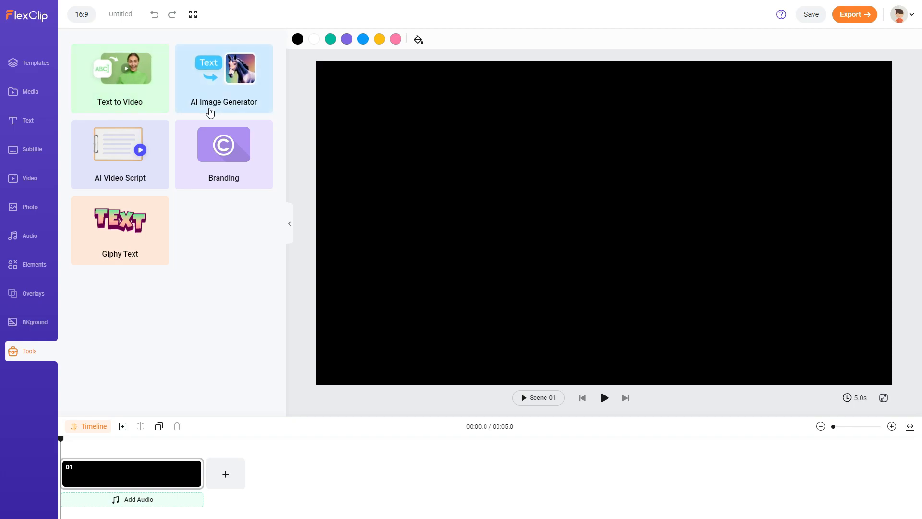
mouse_move(120, 155)
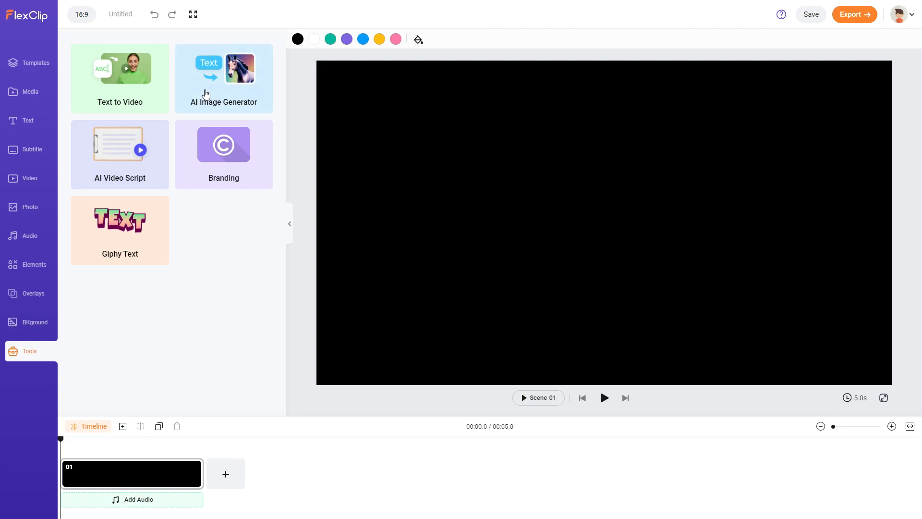
mouse_move(147, 141)
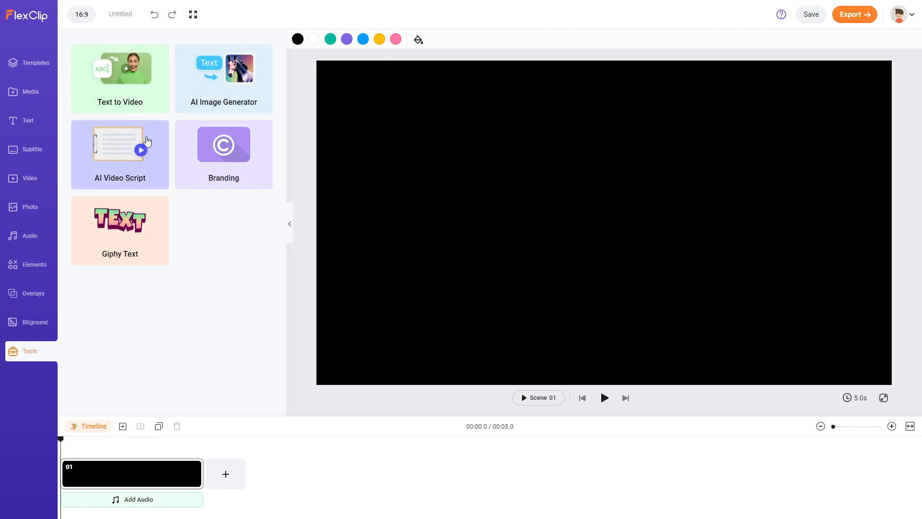
mouse_move(245, 93)
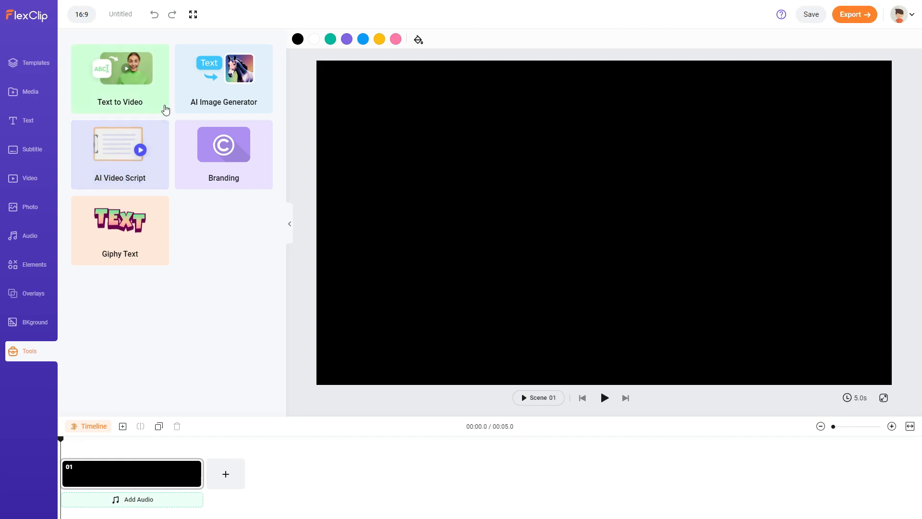
mouse_move(153, 95)
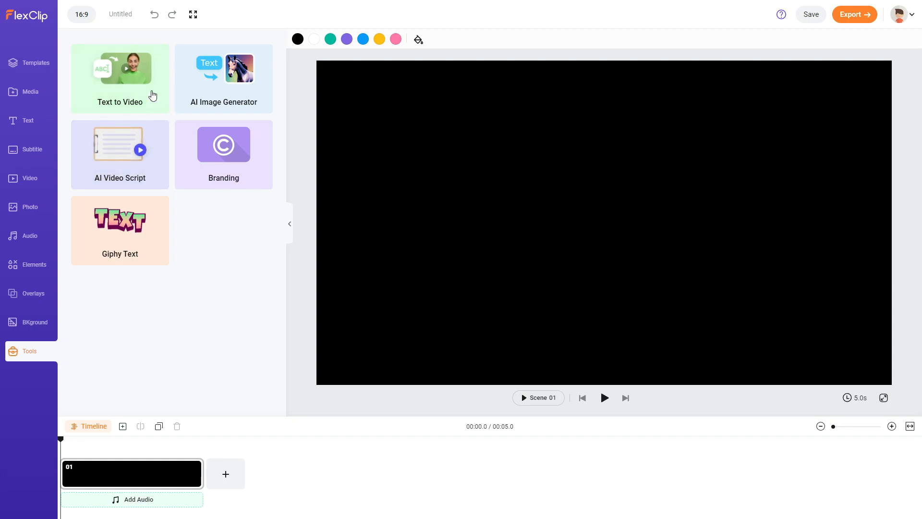
mouse_move(129, 87)
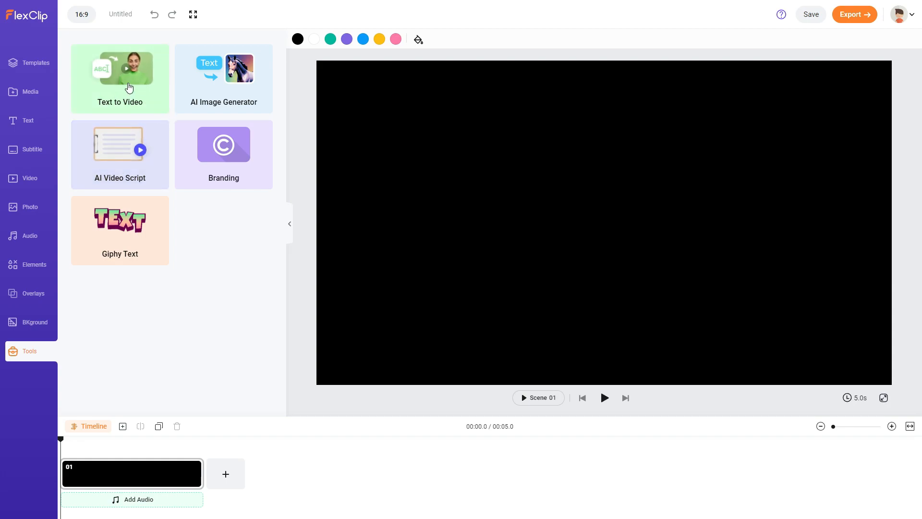
- In Text to Video, enter the AI technology benefits prompt and choose white-on-black-box subtitles
left_click(119, 76)
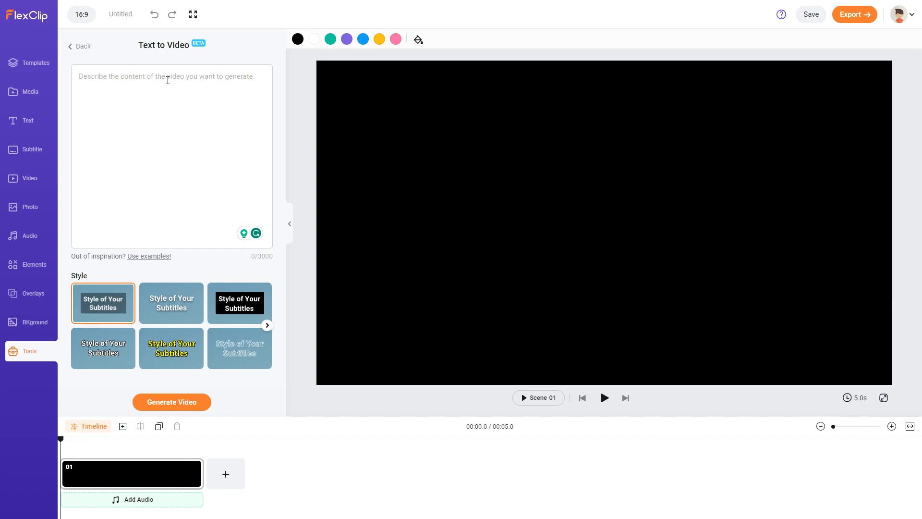
type("Cre")
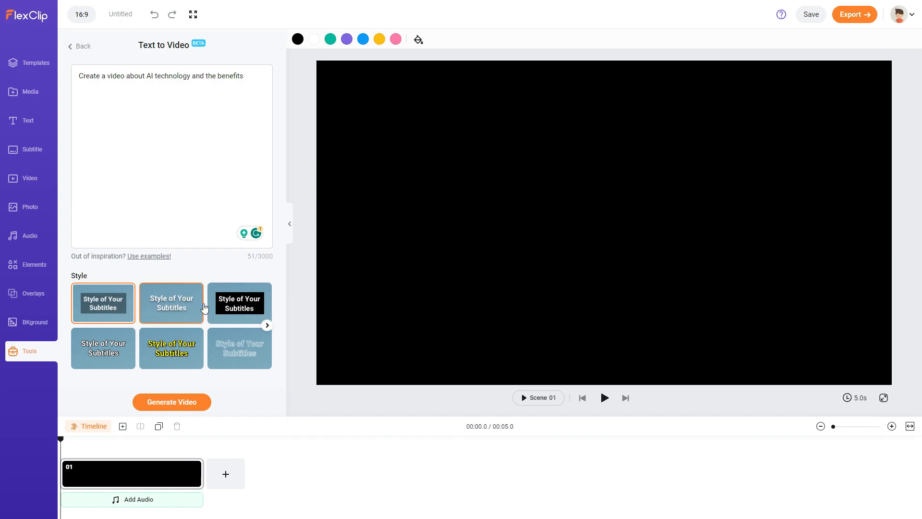
left_click(239, 303)
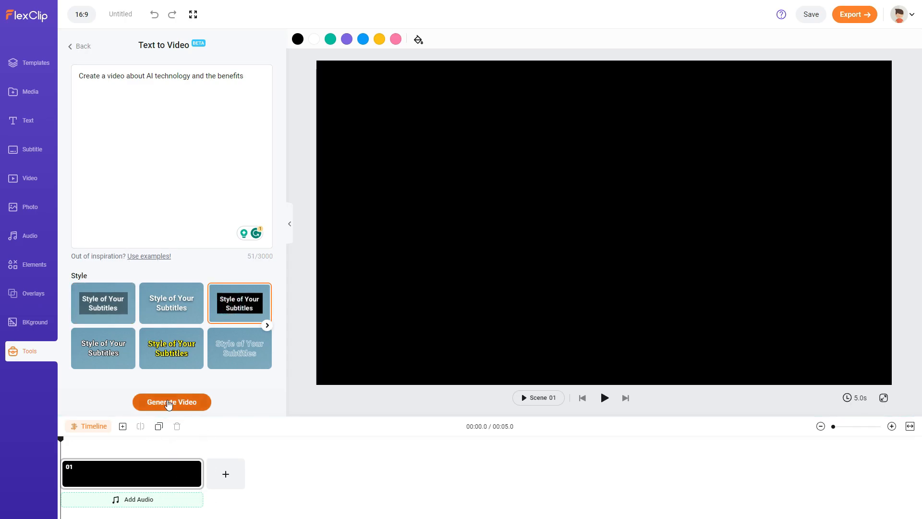
- Generate the 11-scene captioned AI technology video and dismiss the Media Reload tip
left_click(171, 402)
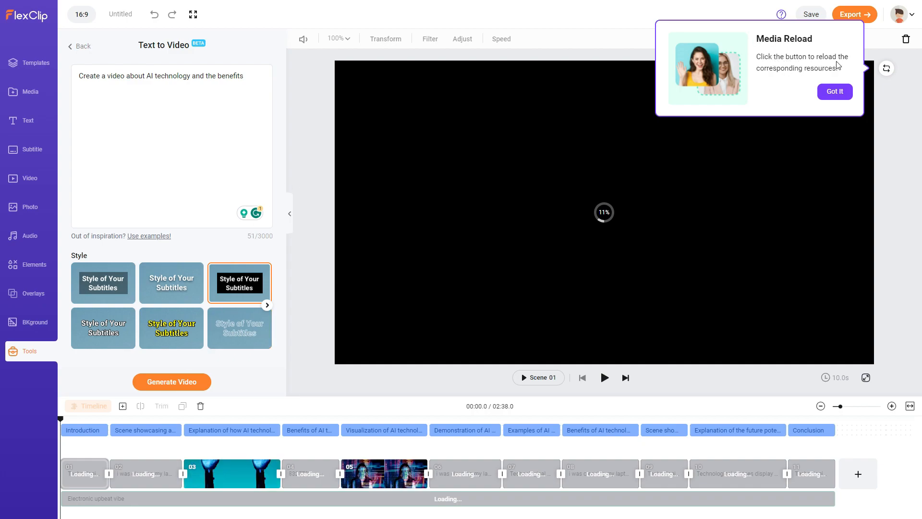
left_click(833, 91)
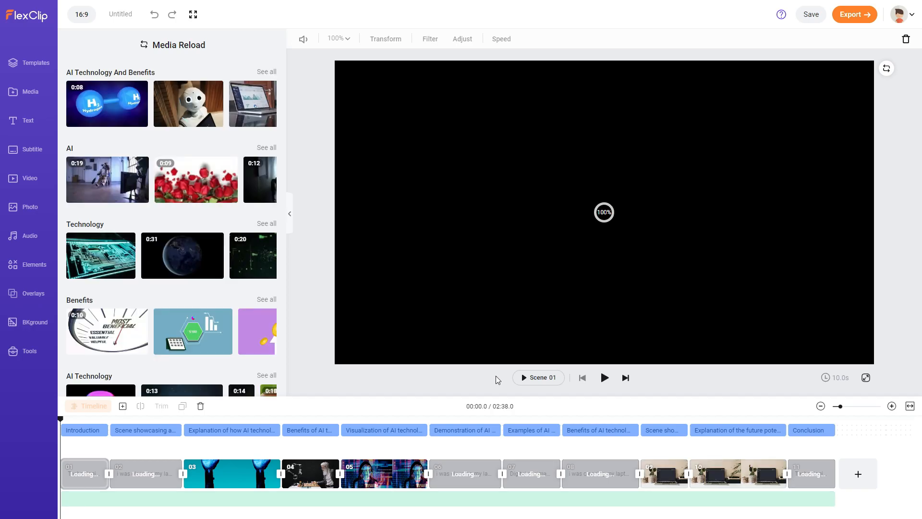
left_click(375, 474)
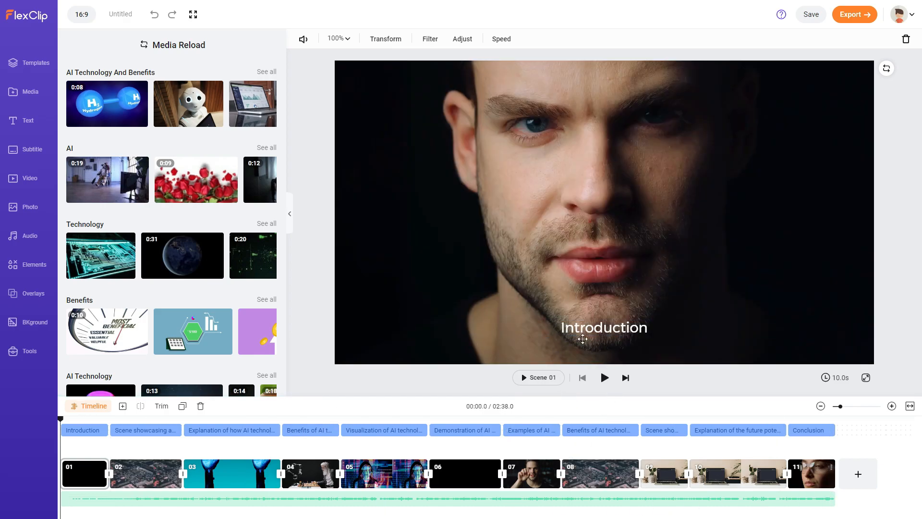
left_click(464, 429)
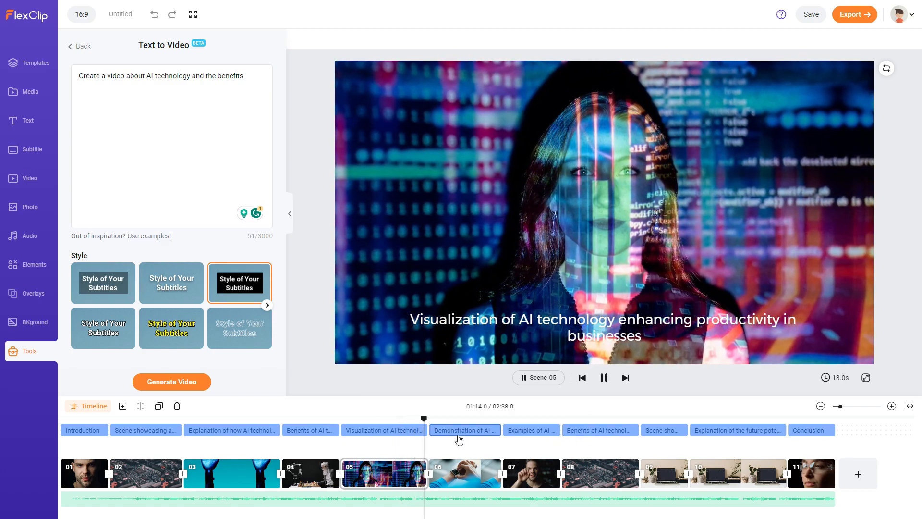
left_click(464, 430)
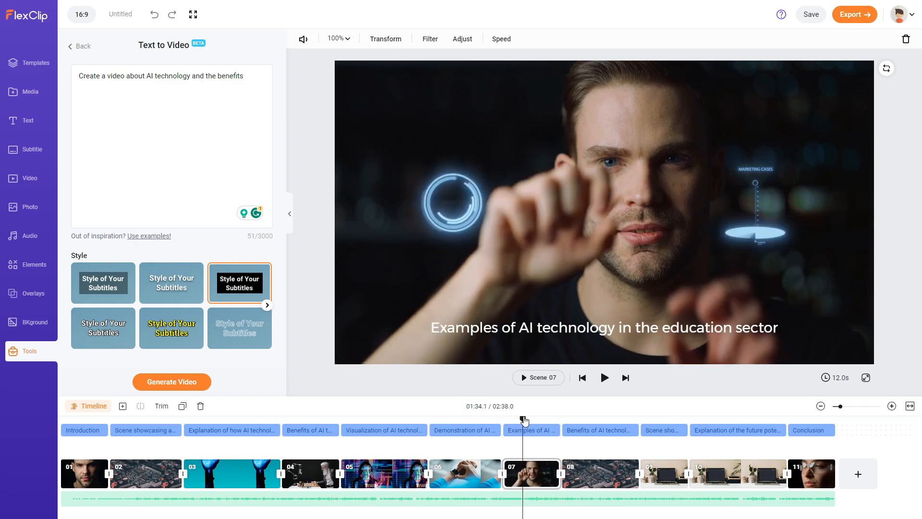
left_click_drag(524, 421, 547, 420)
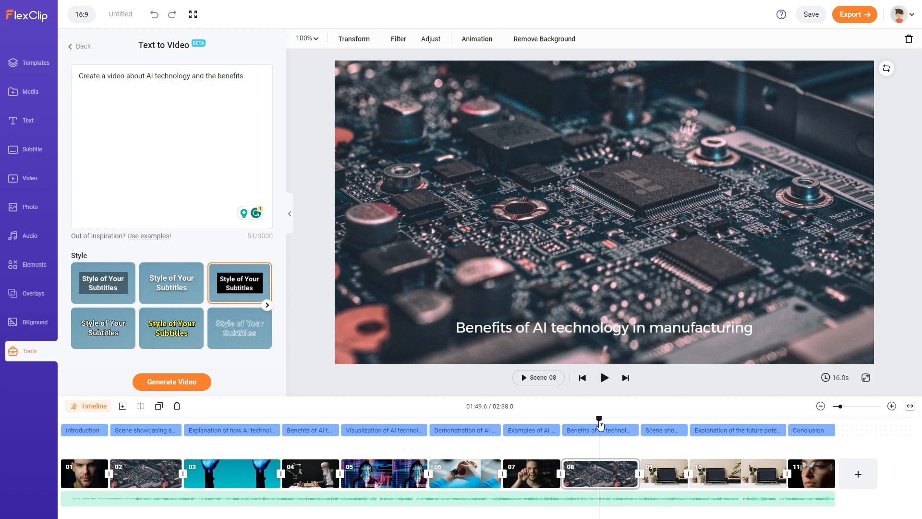
left_click(663, 473)
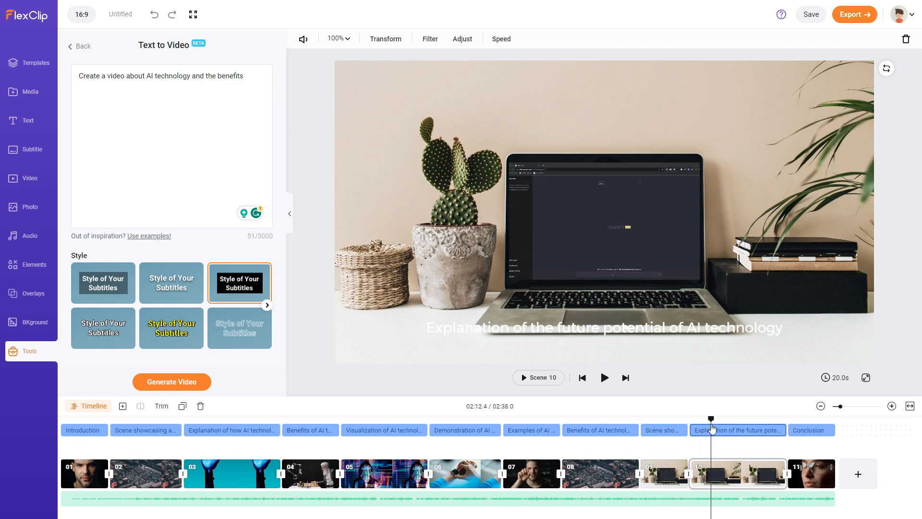
left_click_drag(710, 420, 749, 419)
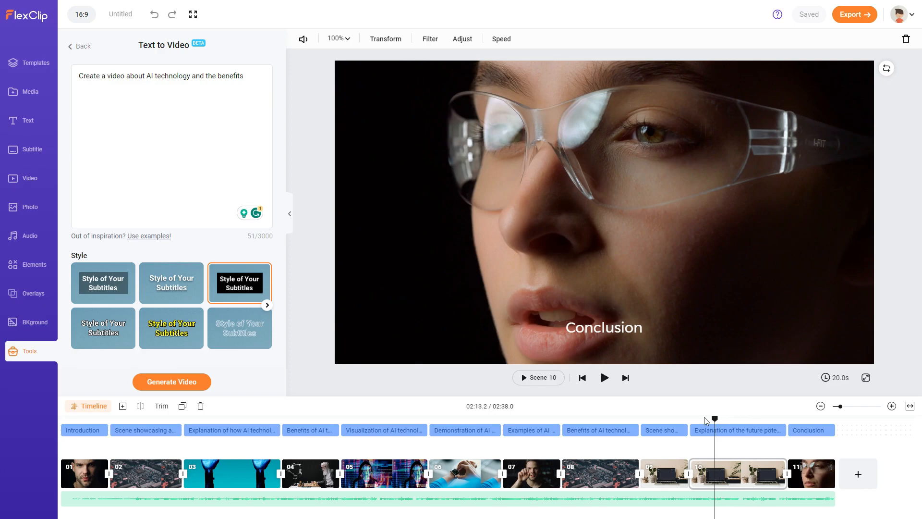
left_click(232, 474)
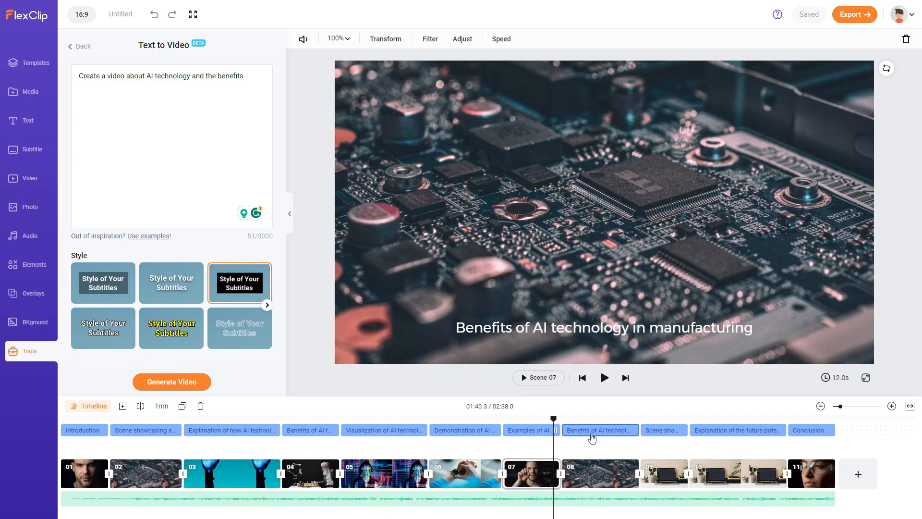
left_click(737, 430)
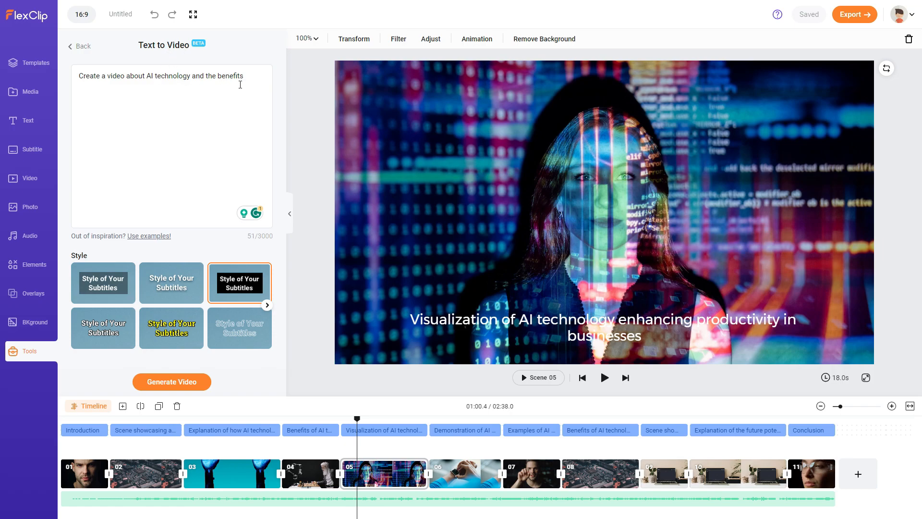
mouse_move(204, 124)
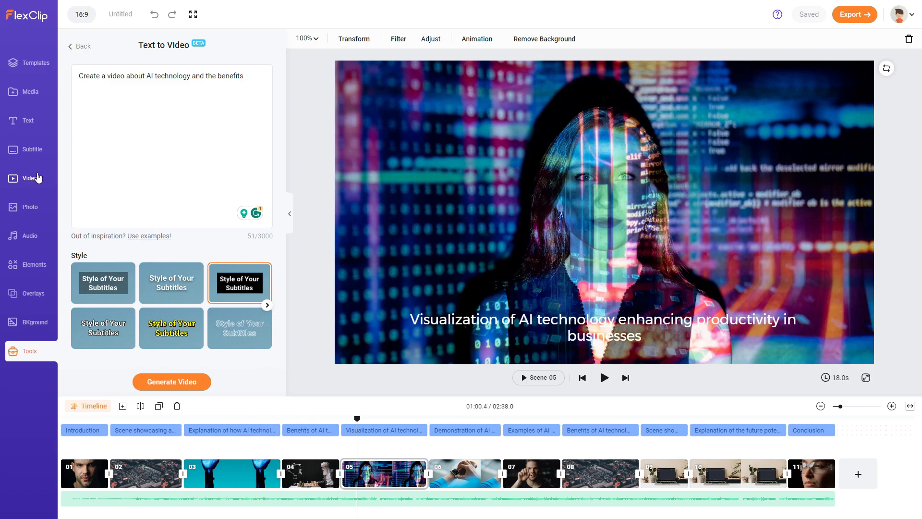
- Search stock videos for 'ai' and replace scene 05's clip with the glowing AI network footage
left_click(26, 178)
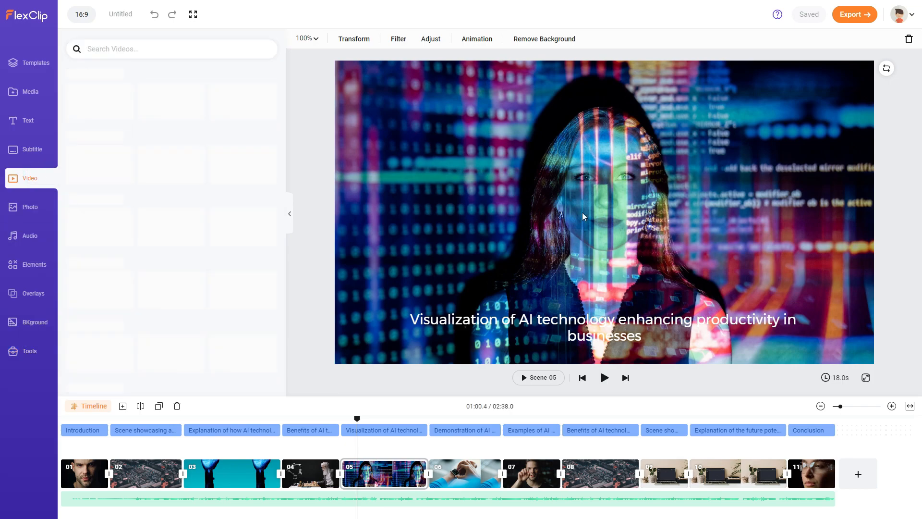
left_click(171, 49)
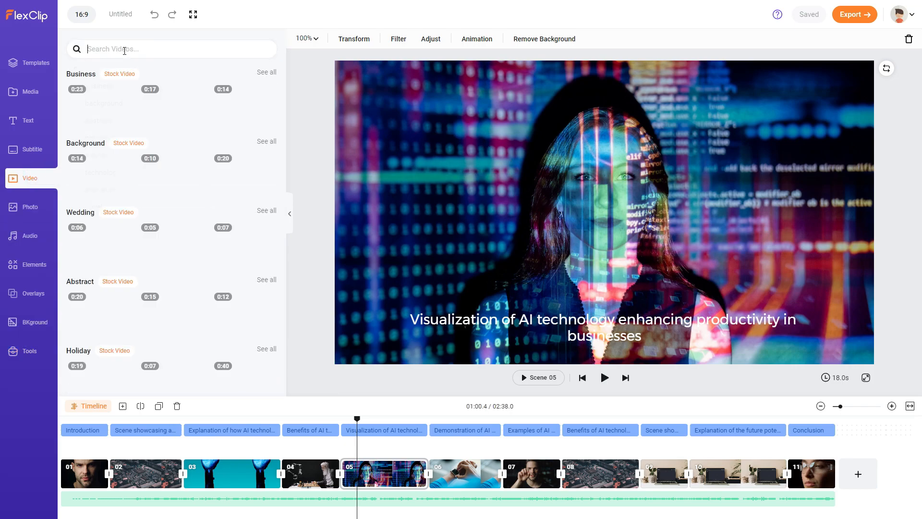
type("ai")
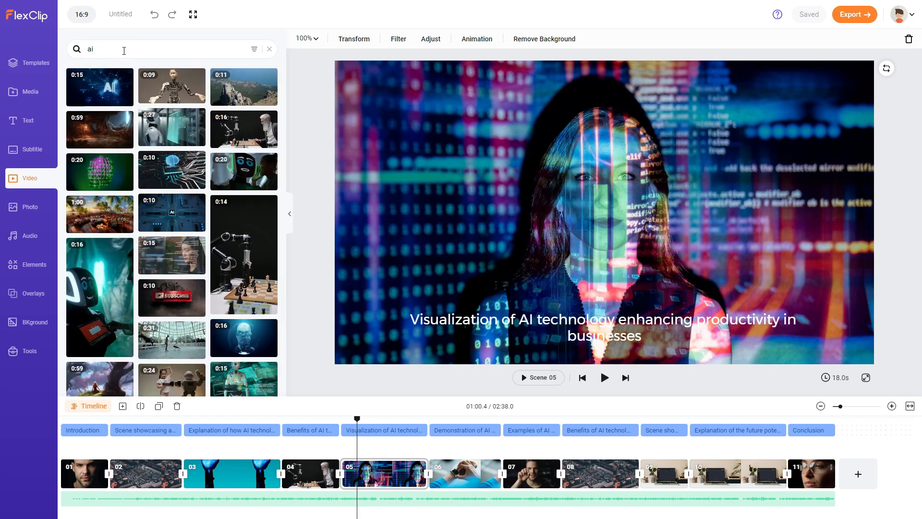
mouse_move(123, 88)
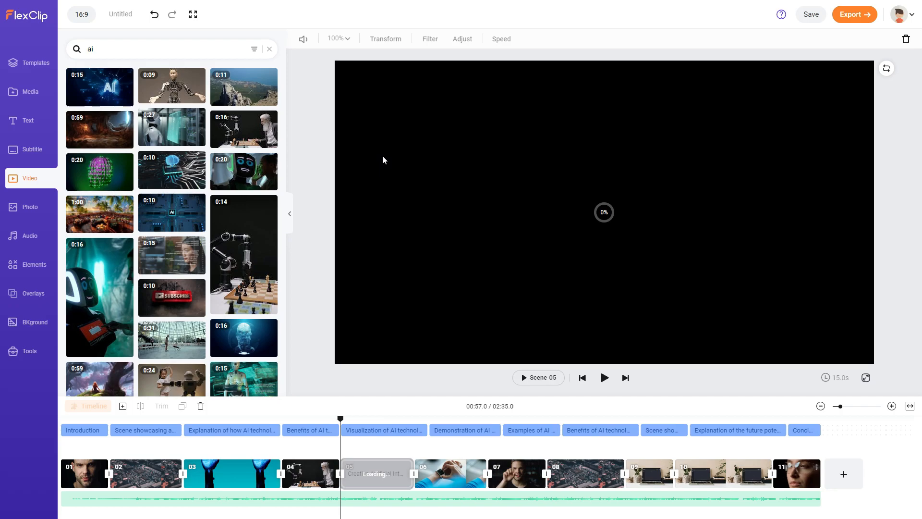
left_click(383, 430)
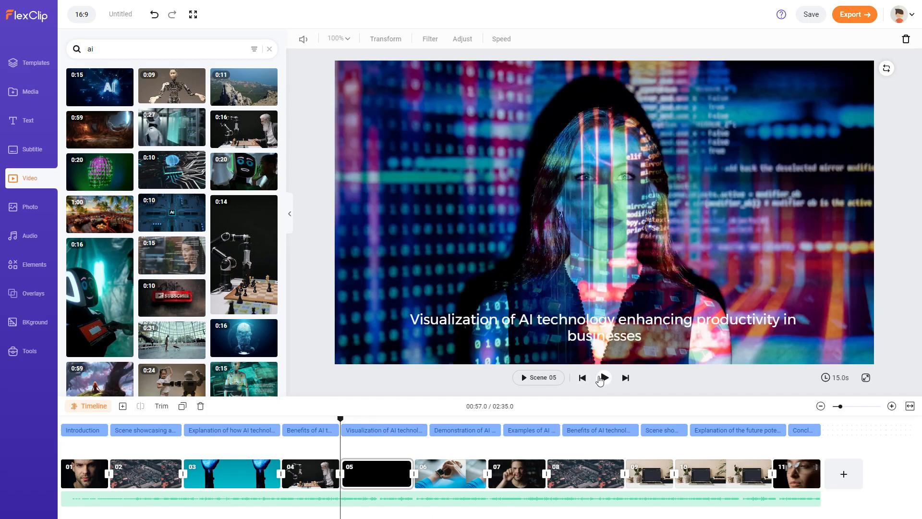
- Play scene 05 to preview the new AI network footage with its caption
left_click(602, 378)
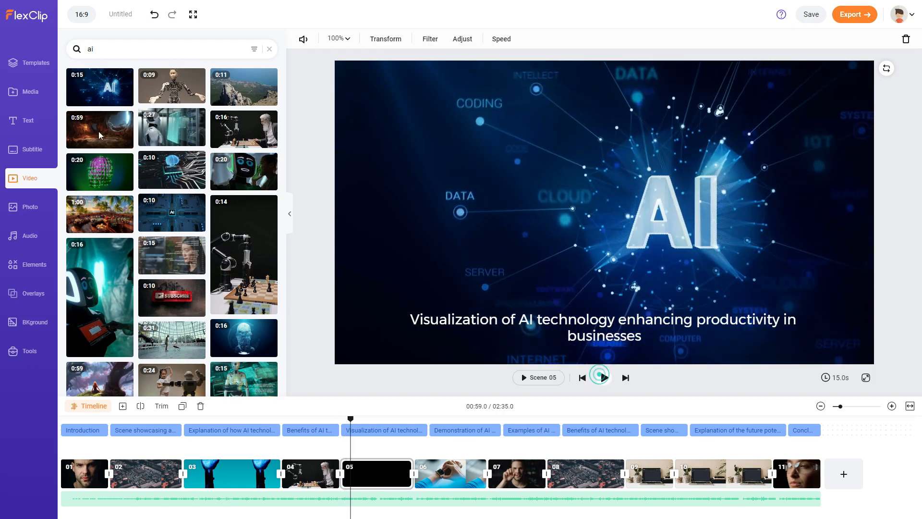
left_click(605, 377)
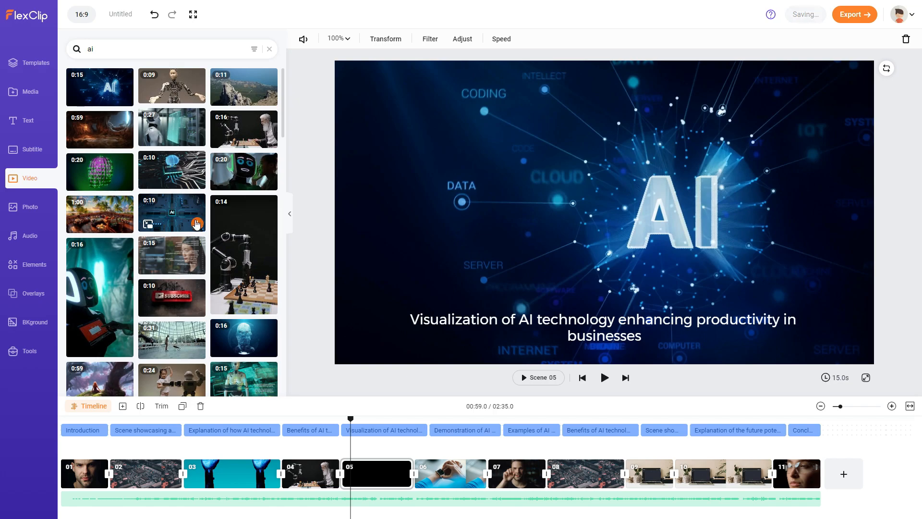
left_click(197, 225)
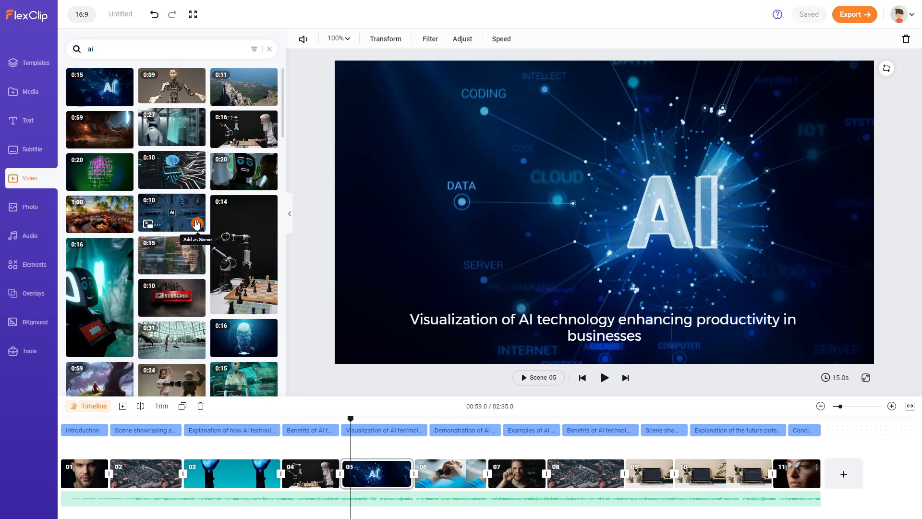
mouse_move(112, 240)
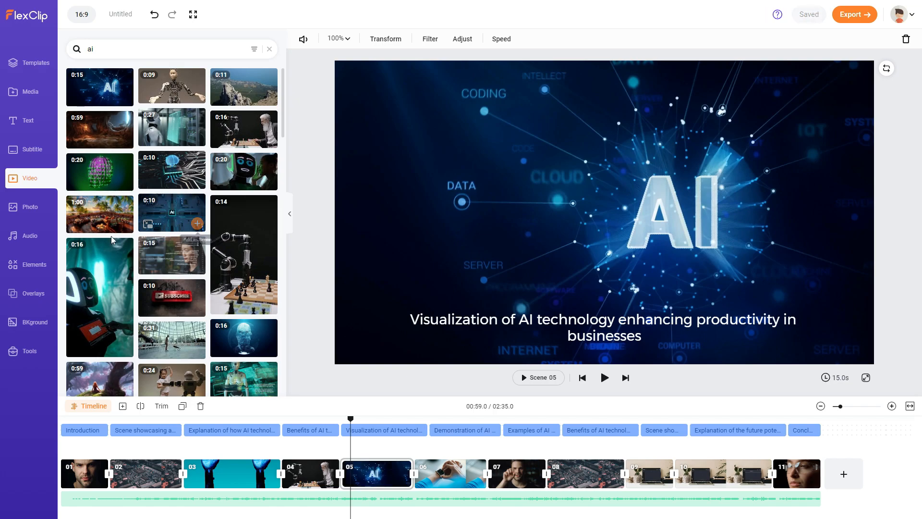
- Visit the Photo library briefly, then return to the full AI tools list
left_click(29, 207)
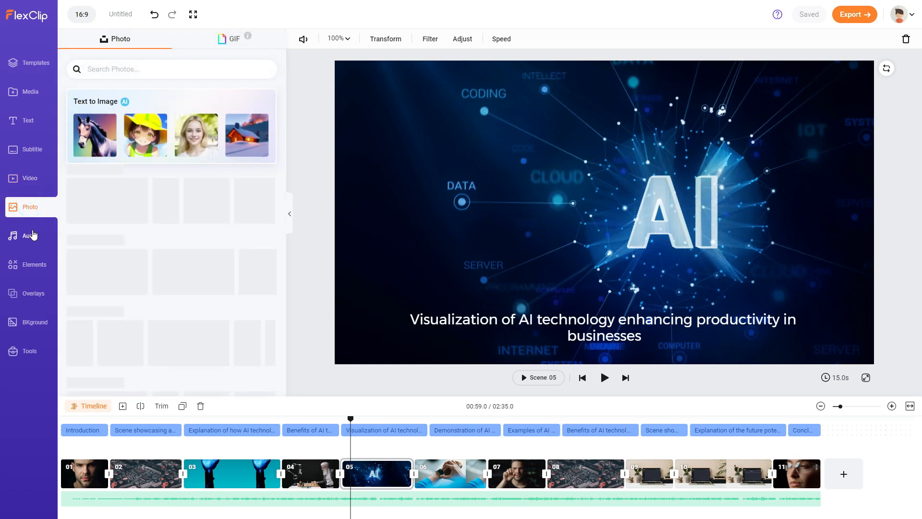
left_click(29, 207)
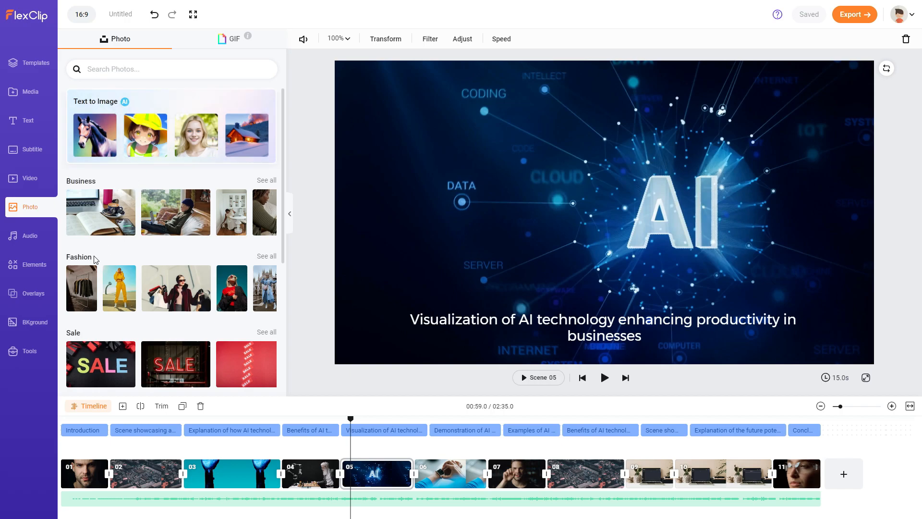
mouse_move(29, 352)
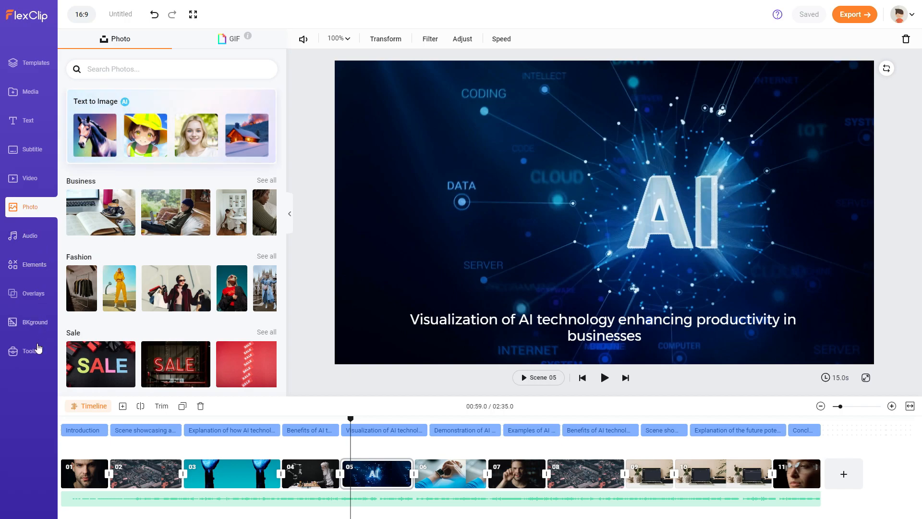
left_click(29, 351)
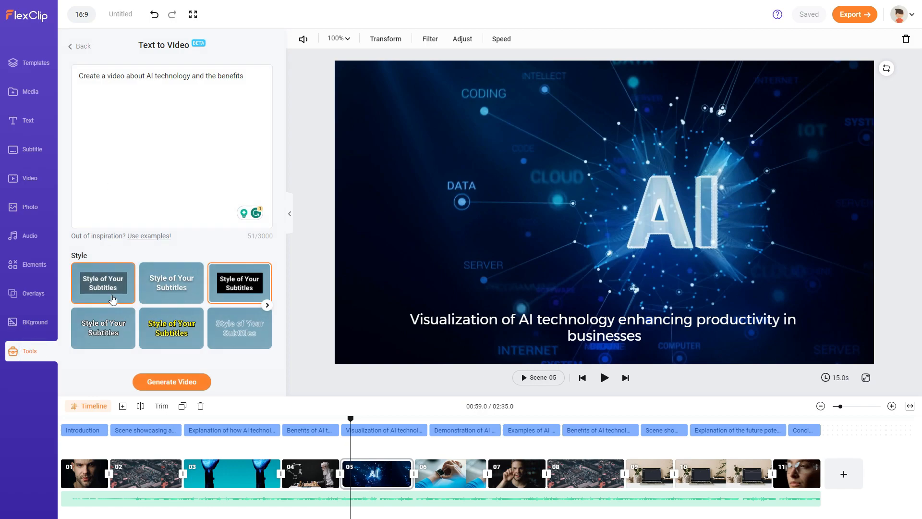
left_click(82, 46)
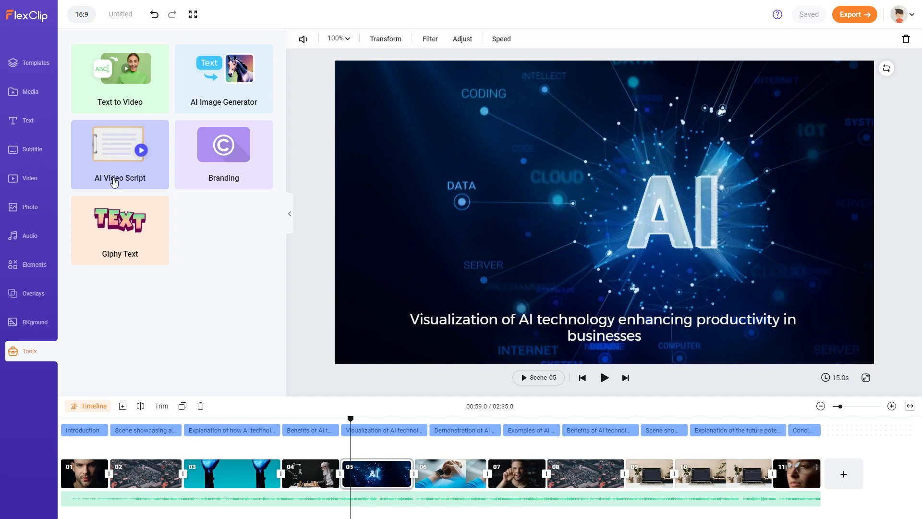
- In AI Video Script, enter a prompt for a video about AI technology and its benefits
left_click(120, 154)
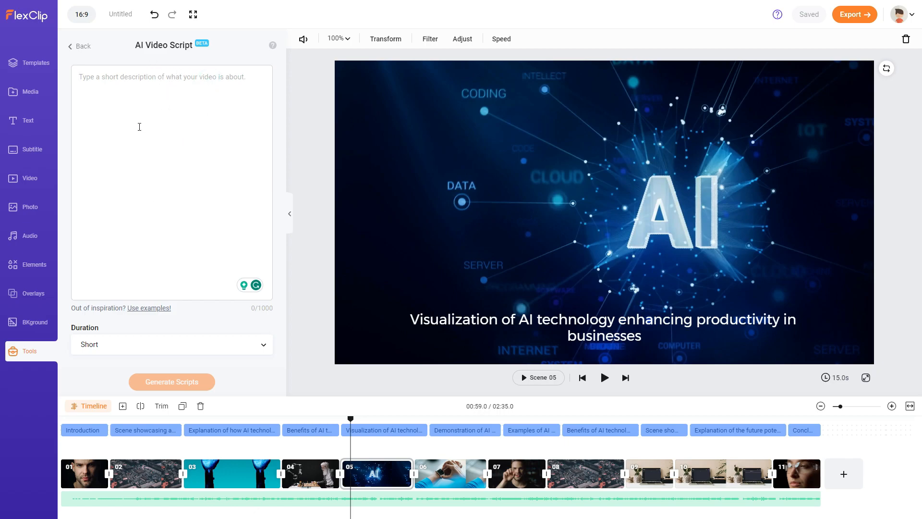
mouse_move(143, 150)
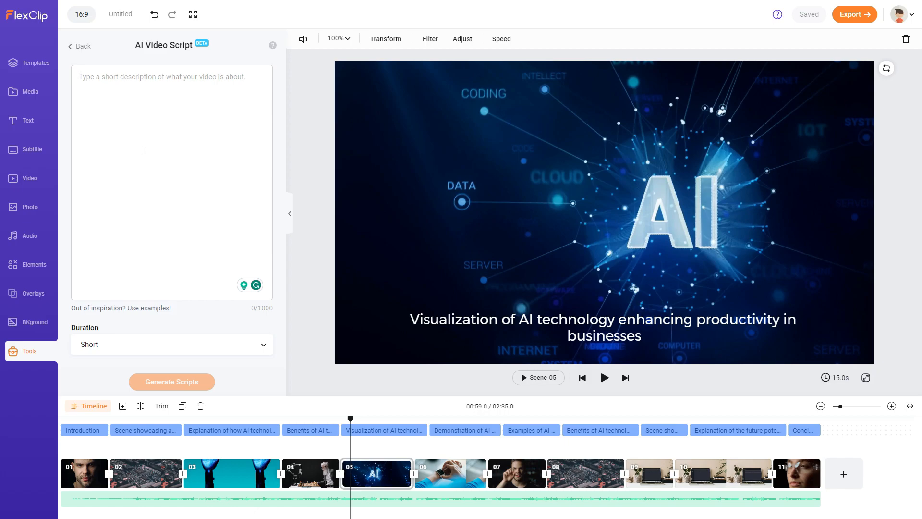
type("Create a video about AI technology and th")
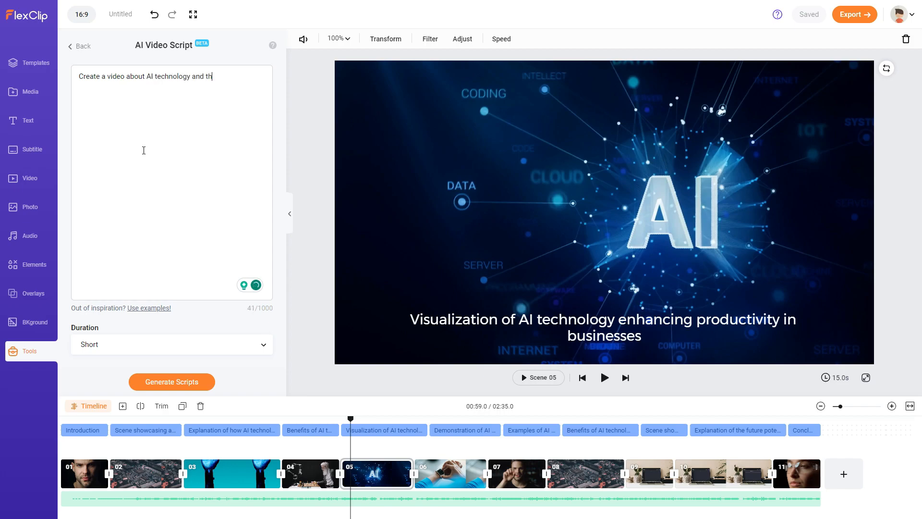
type("e benefits")
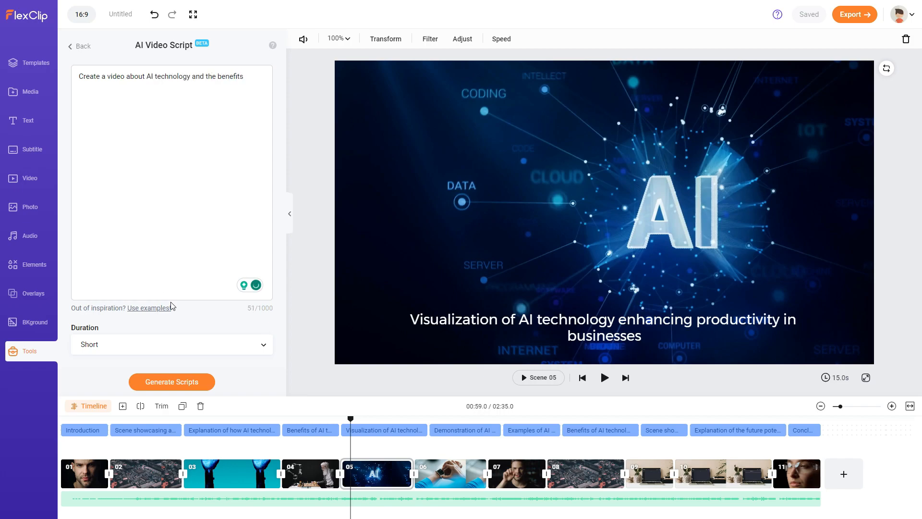
- Set the script duration to Long and generate the scripts
left_click(171, 344)
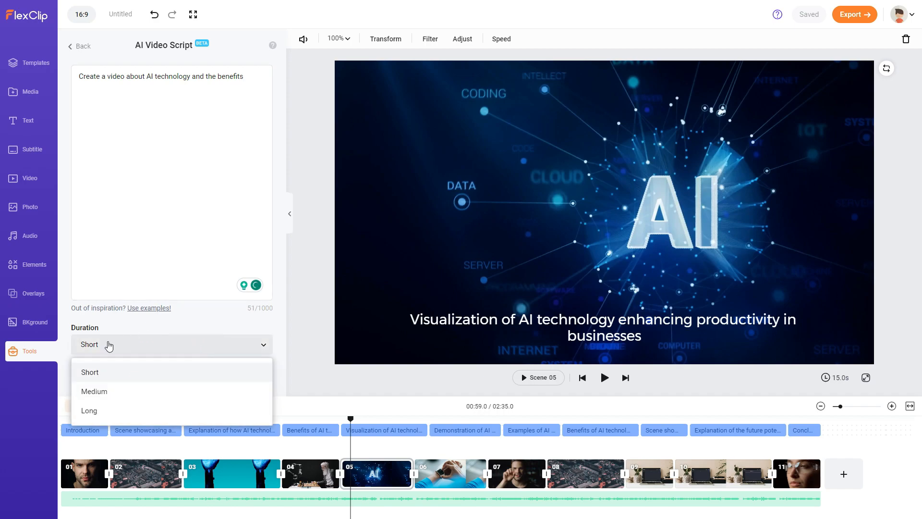
left_click(94, 391)
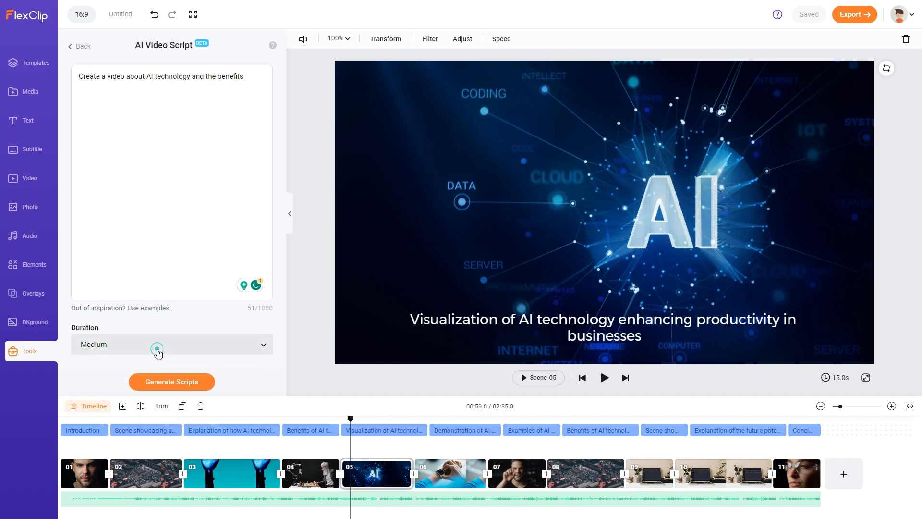
left_click(170, 345)
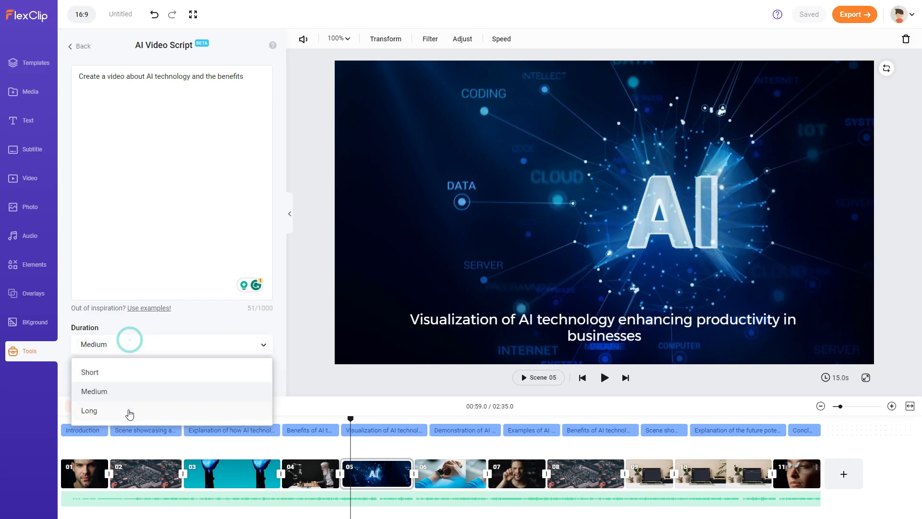
left_click(89, 410)
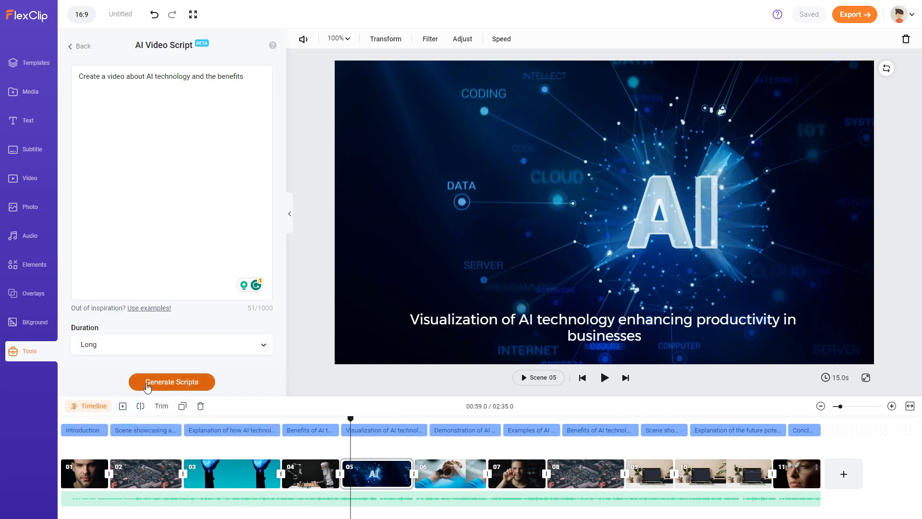
left_click(171, 382)
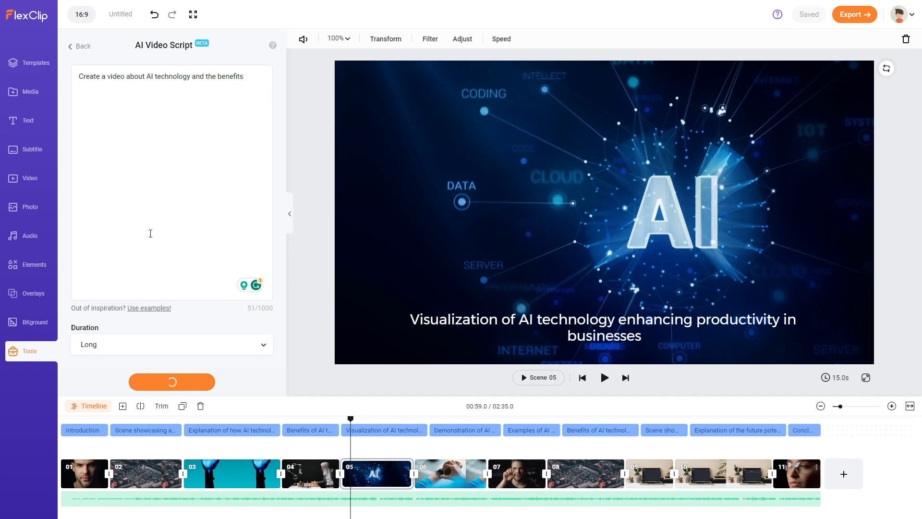
left_click(171, 381)
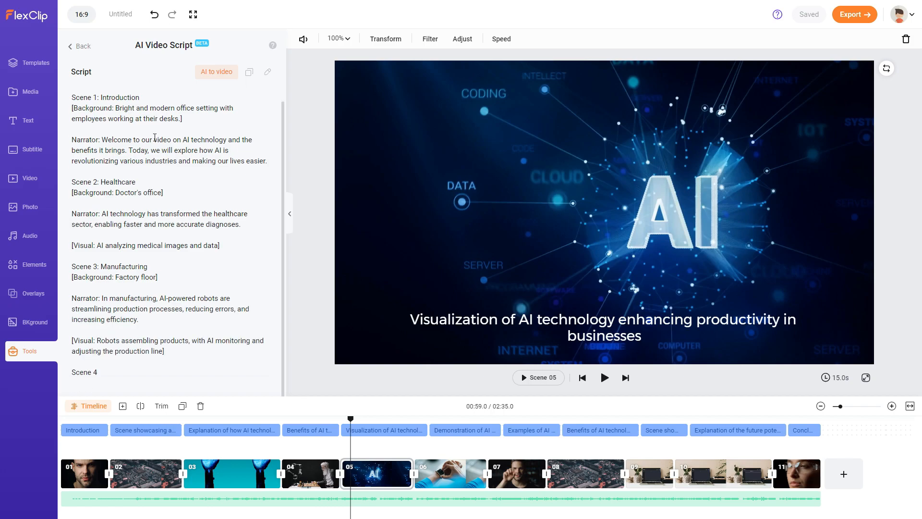
scroll("down", 3)
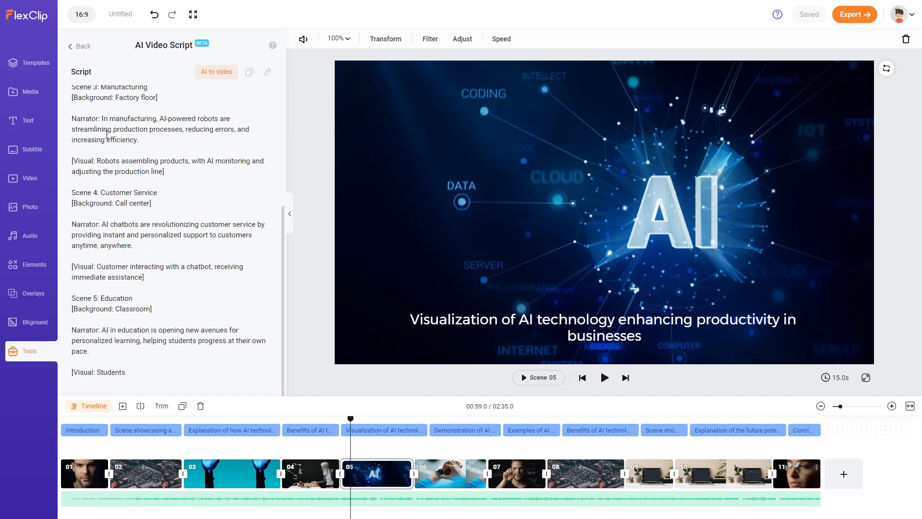
scroll("down", 3)
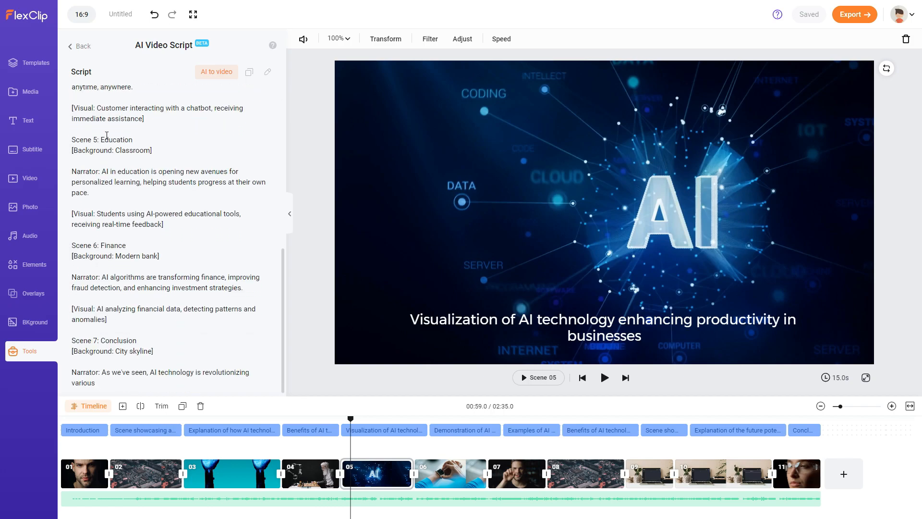
scroll("down", 3)
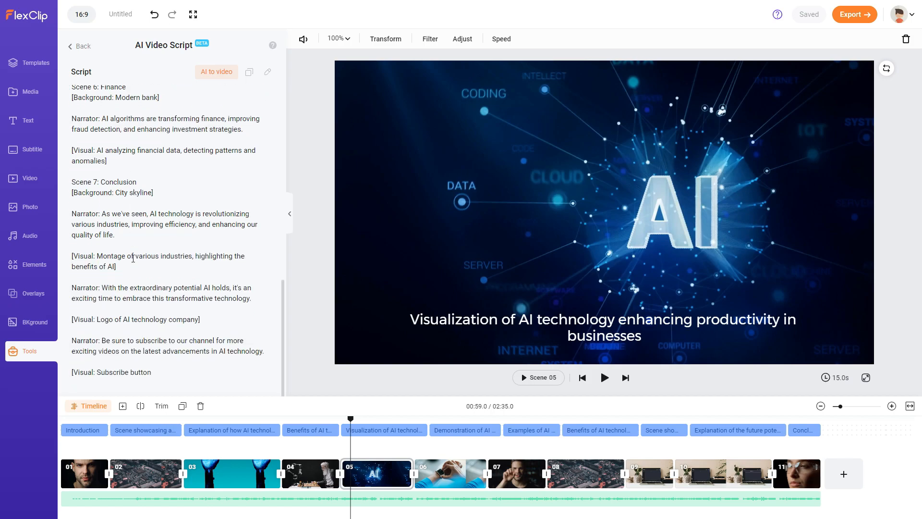
scroll("down", 3)
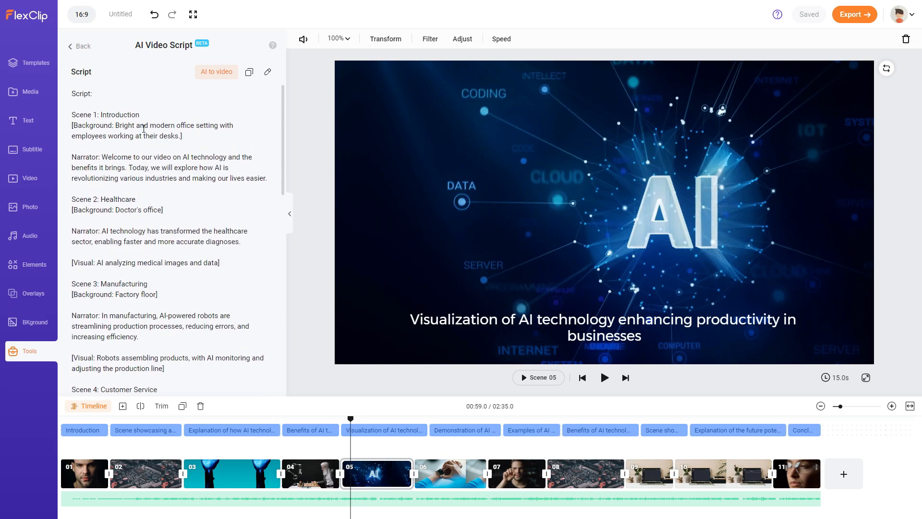
scroll("down", 3)
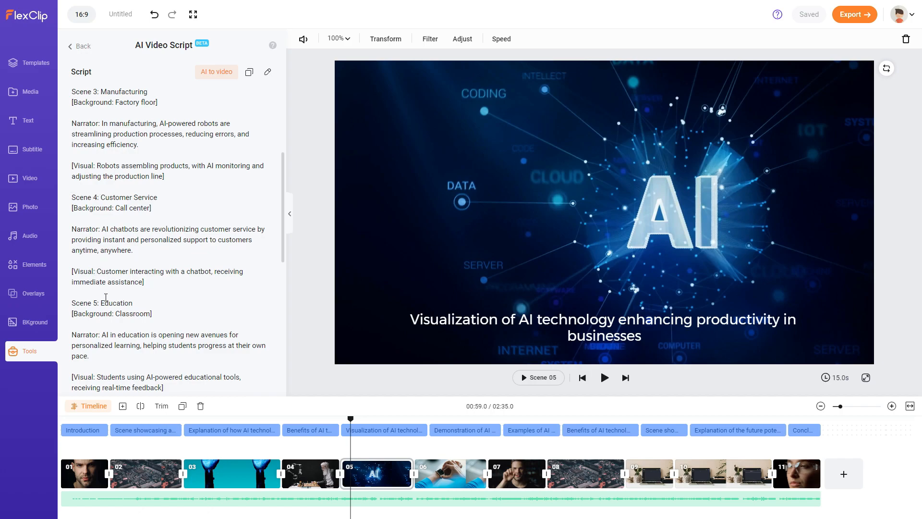
scroll("down", 3)
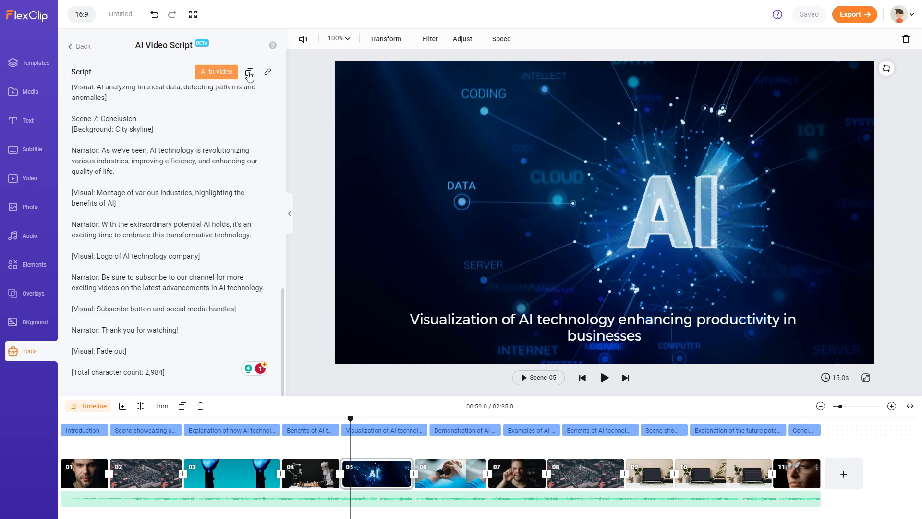
left_click(248, 72)
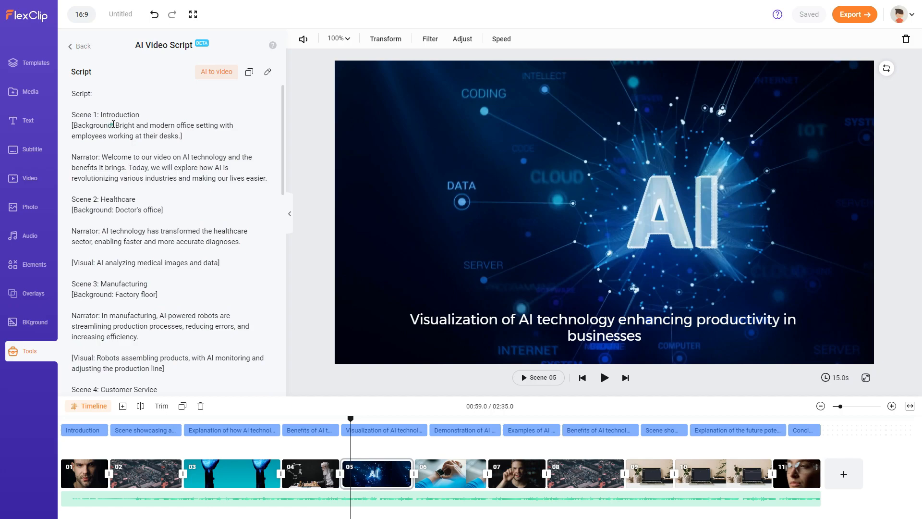
mouse_move(157, 118)
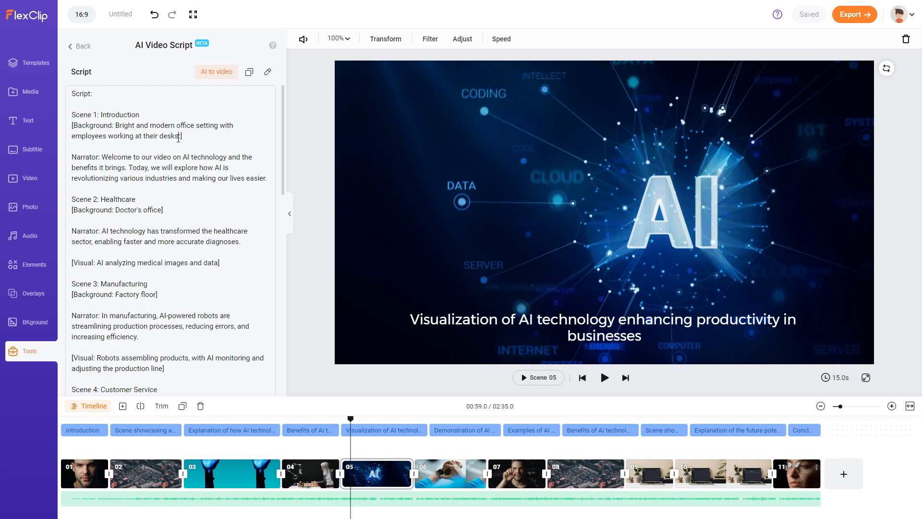
- Replace Scene 1's office background description with 'AI robot'
left_click_drag(115, 125, 180, 136)
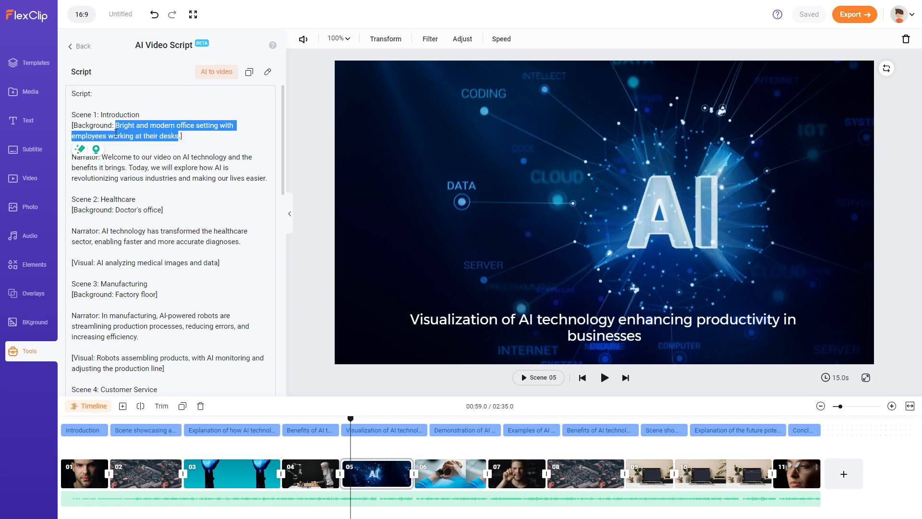
type("AI robot]")
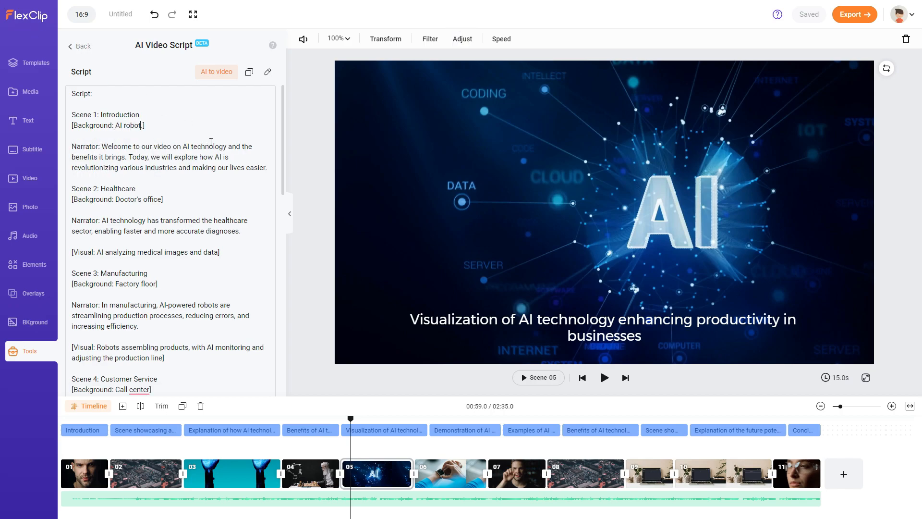
mouse_move(249, 71)
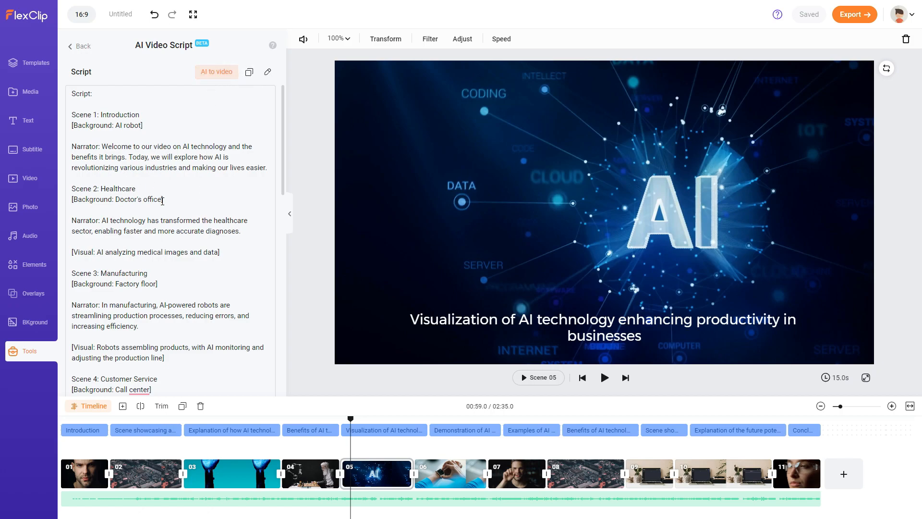
mouse_move(216, 71)
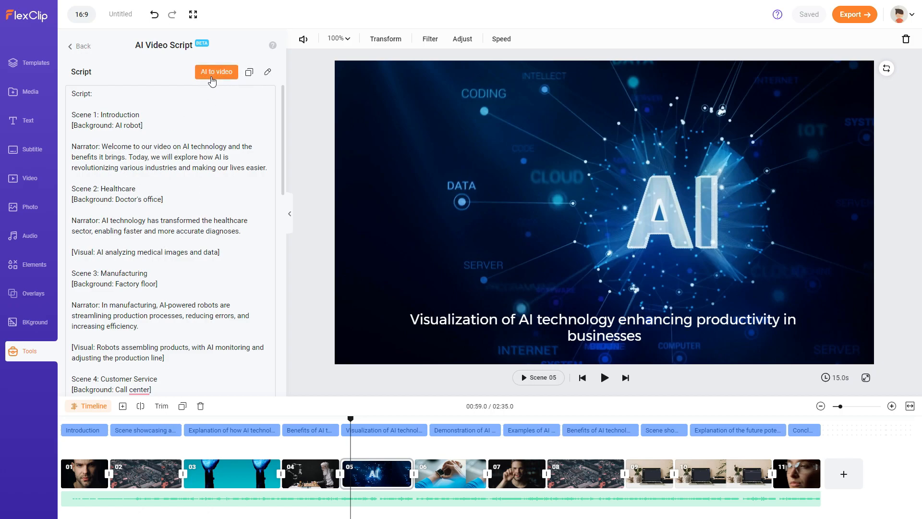
- Send the edited script to Text to Video and generate the video from it
left_click(216, 71)
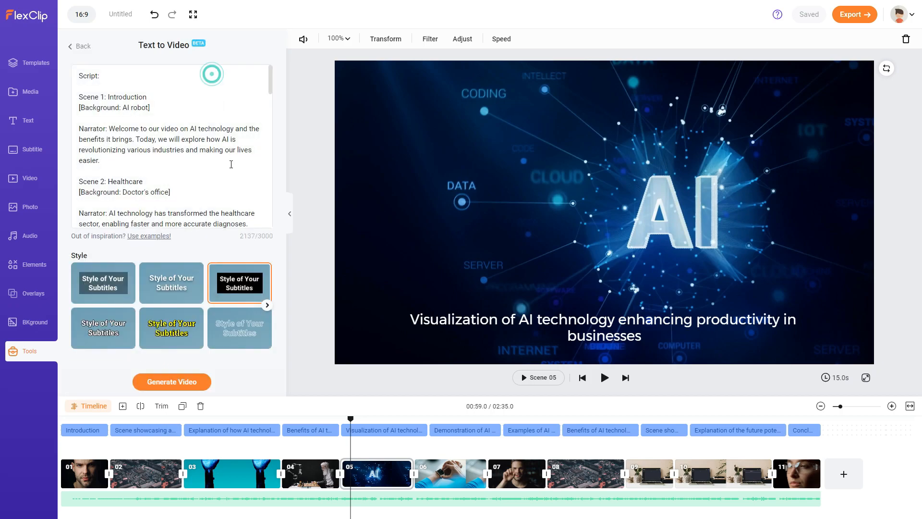
scroll("down", 3)
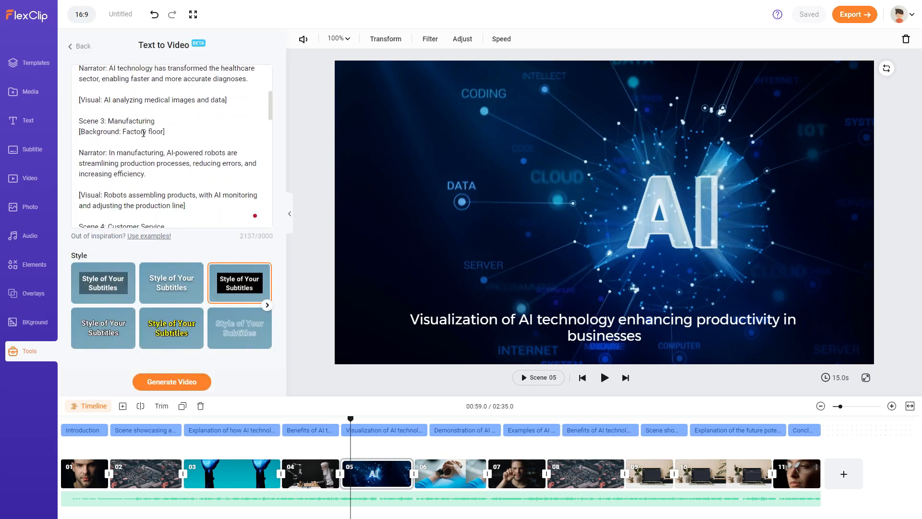
left_click(171, 382)
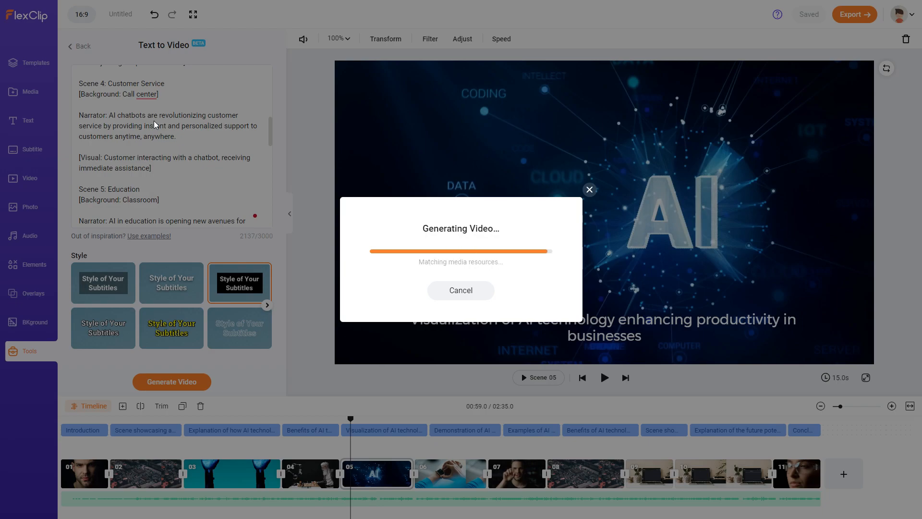
- Let the script-generated scenes append after scene 11 and move the playhead to them
left_click(589, 189)
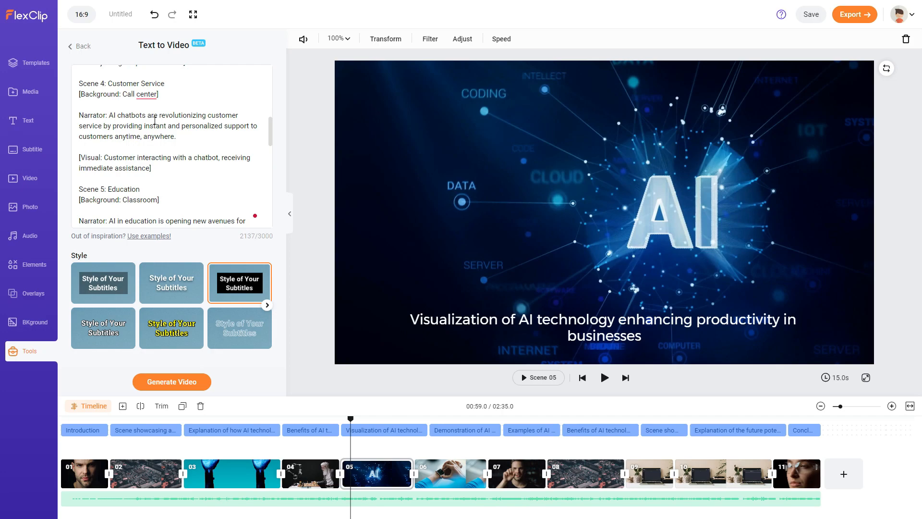
left_click(910, 406)
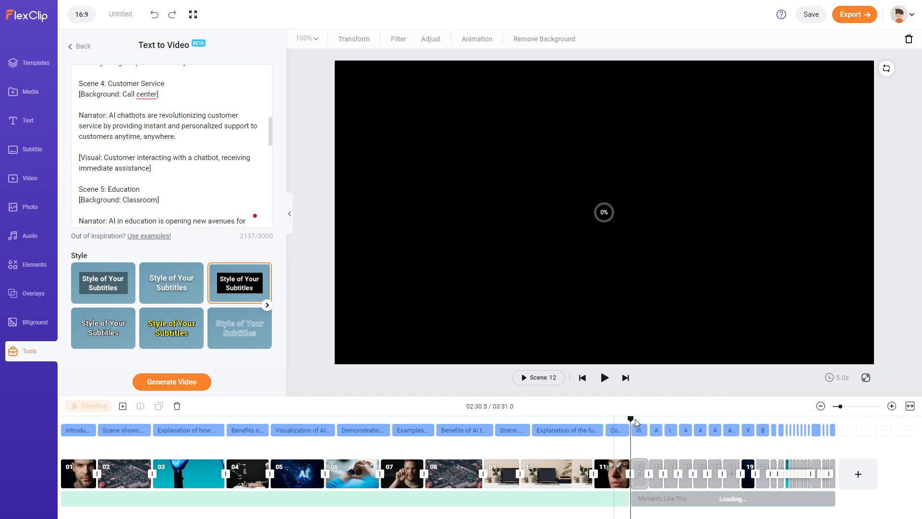
left_click_drag(632, 420, 640, 419)
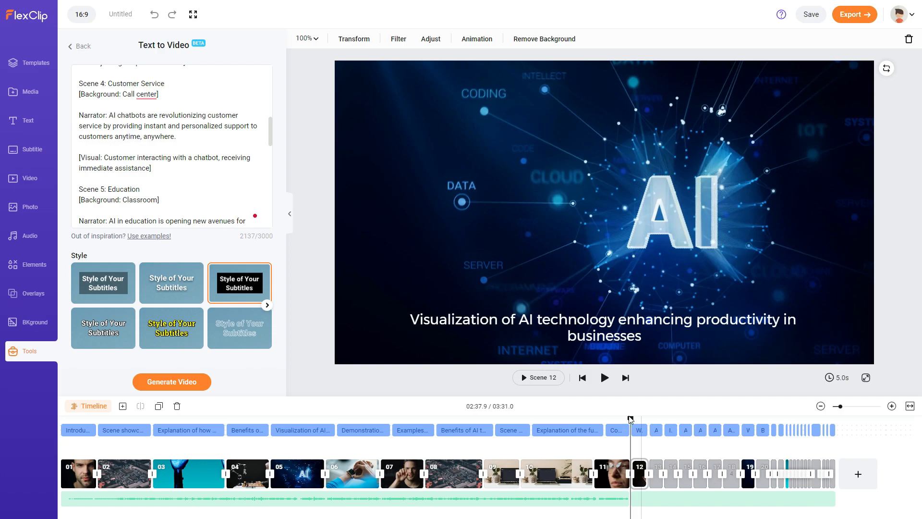
- Play through the generated scenes 12-20 showing robot, factory and subscribe visuals with narration
left_click(603, 378)
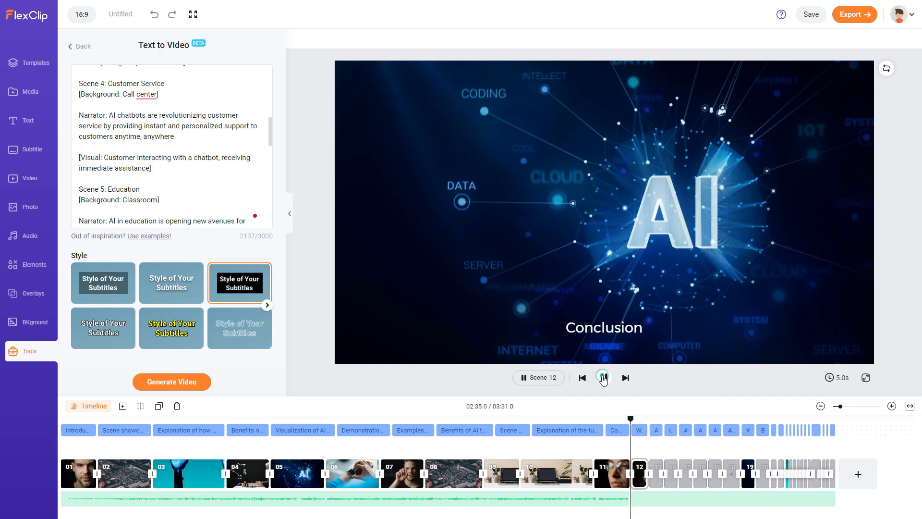
left_click(602, 377)
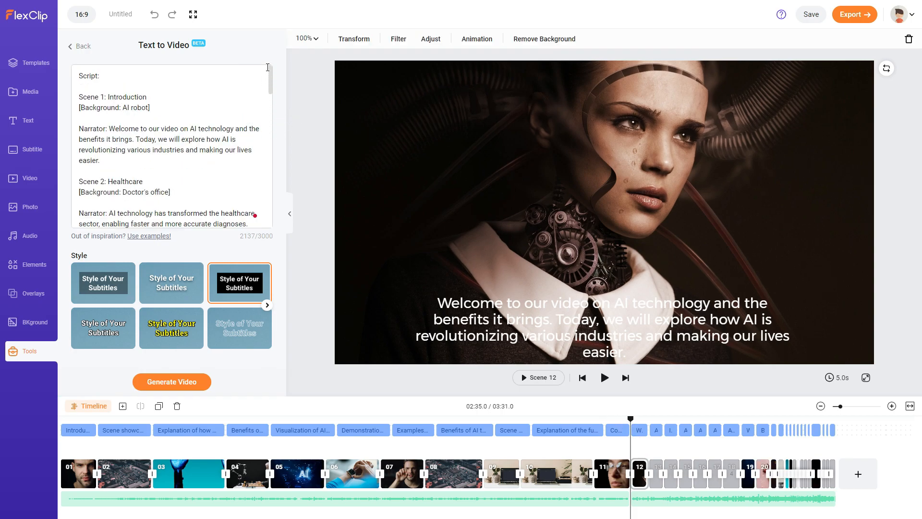
mouse_move(458, 304)
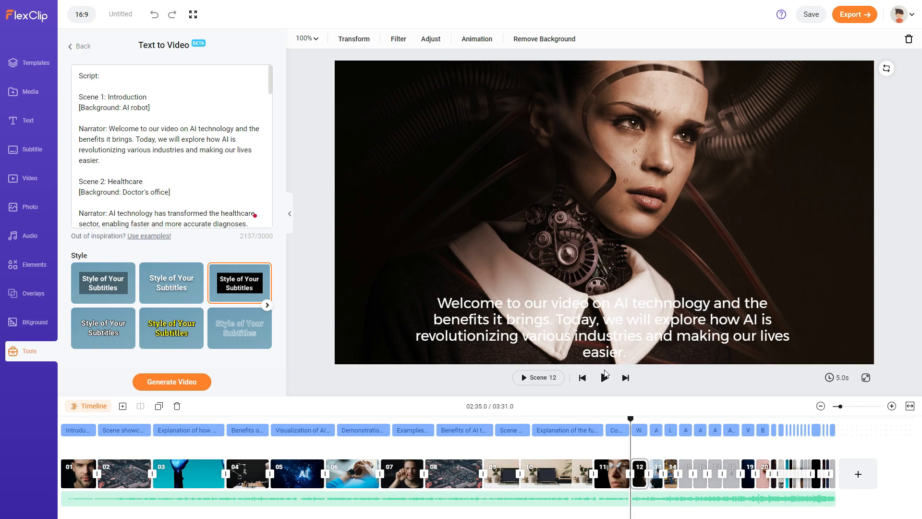
left_click(604, 377)
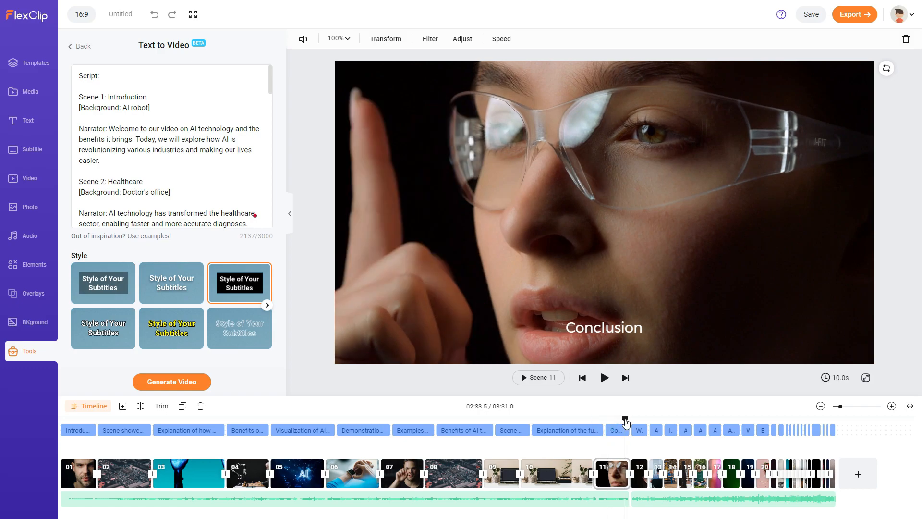
left_click(604, 378)
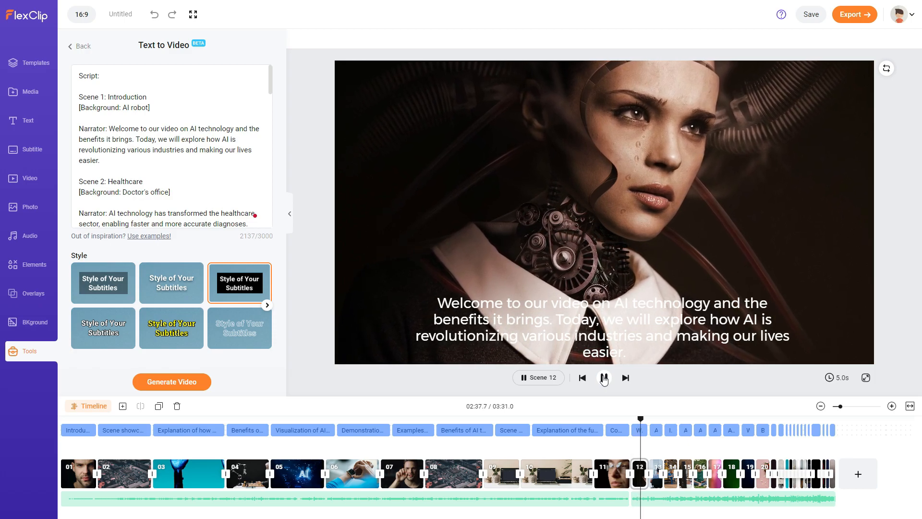
left_click(603, 377)
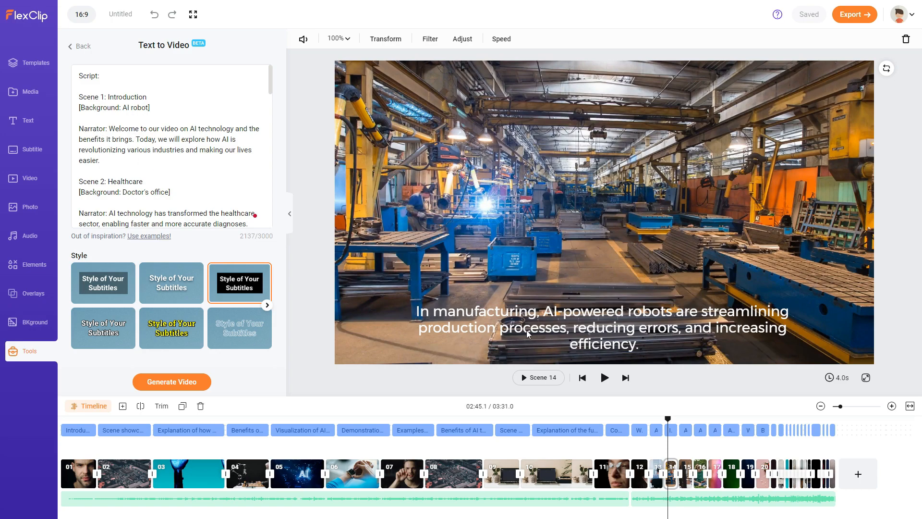
left_click(600, 328)
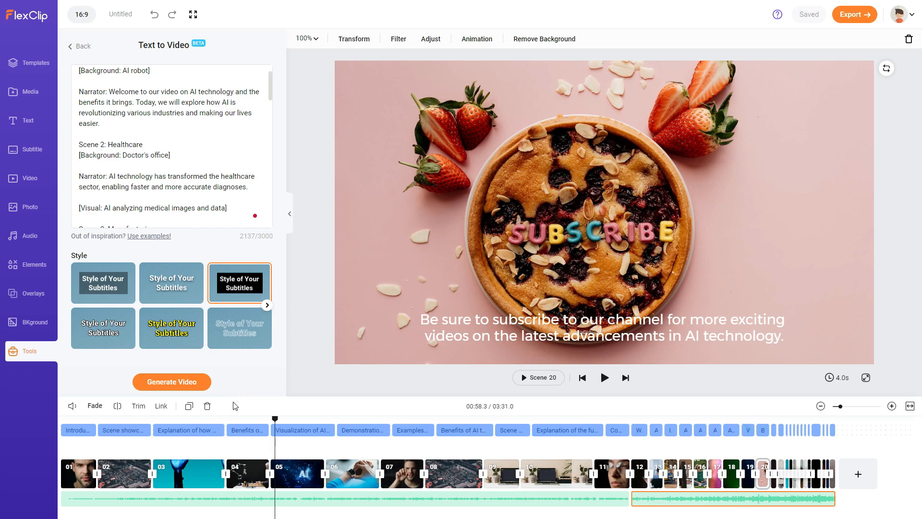
- Return to the first scene and reopen the Tools collection of AI creation tools
left_click(77, 473)
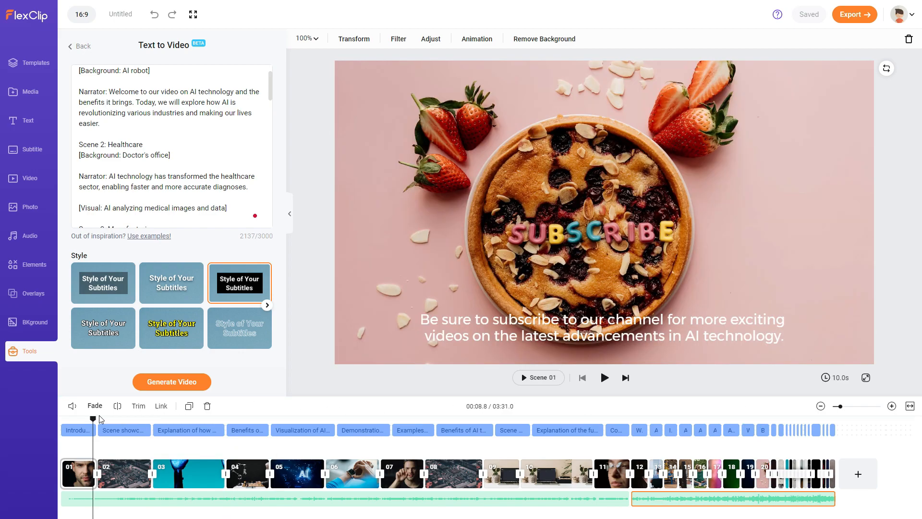
left_click(78, 46)
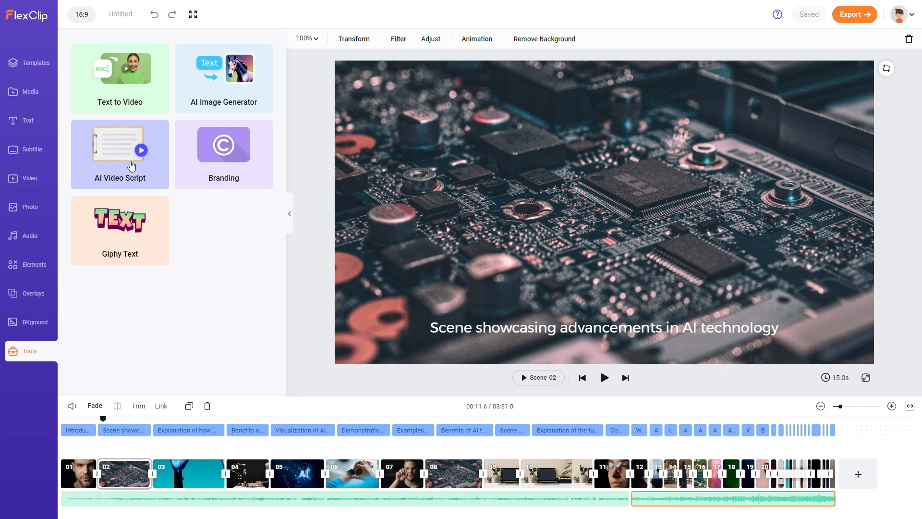
mouse_move(132, 184)
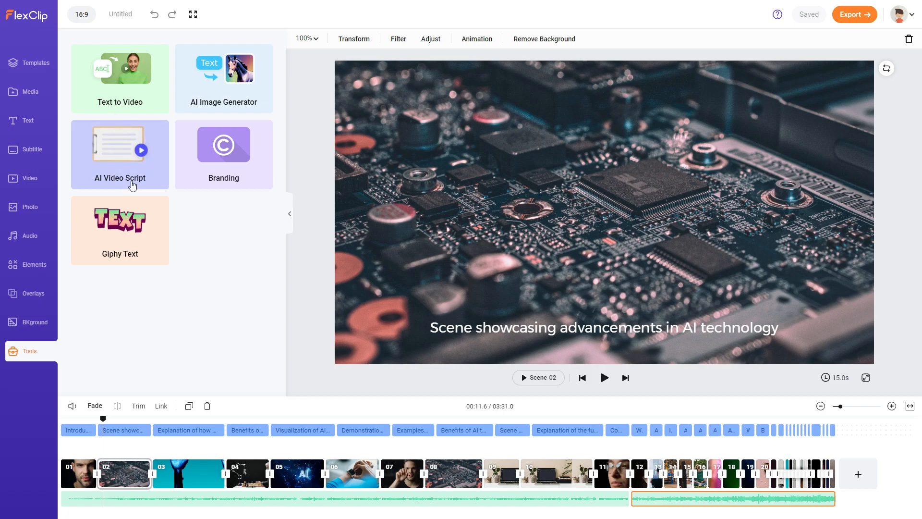
- Generate an anime-style 16:9 image from the prompt 'Superman flying over opera house'
left_click(223, 78)
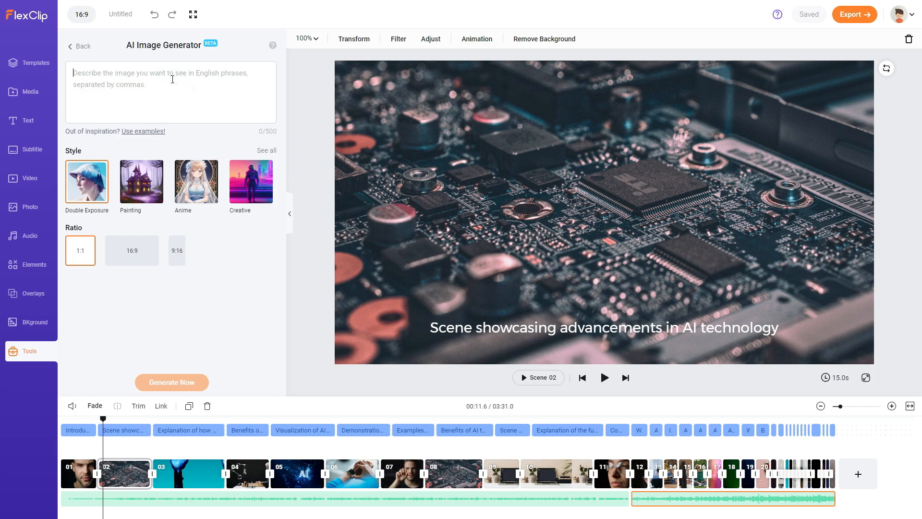
left_click(196, 181)
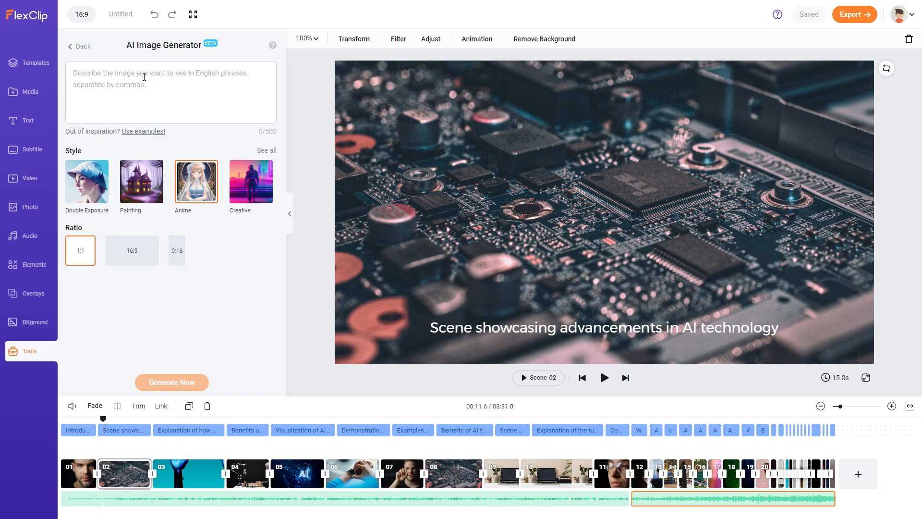
type("Superman flying over")
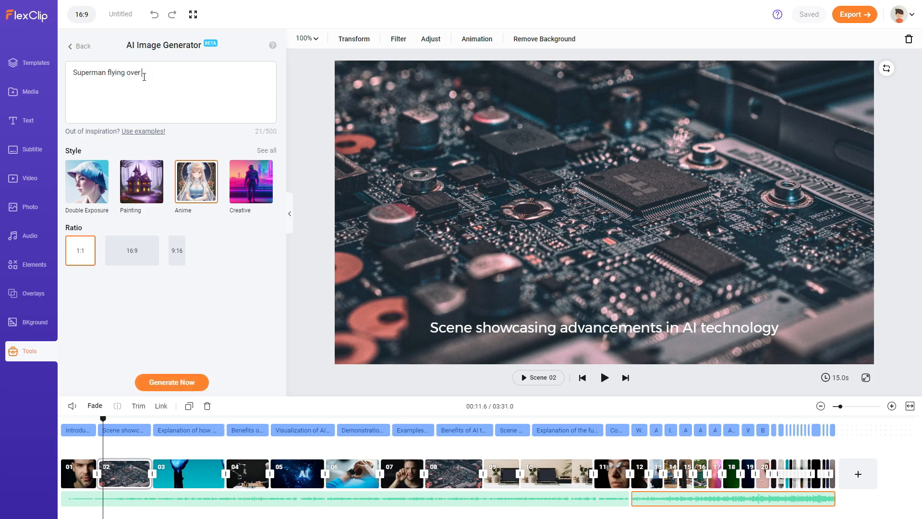
type("opera house")
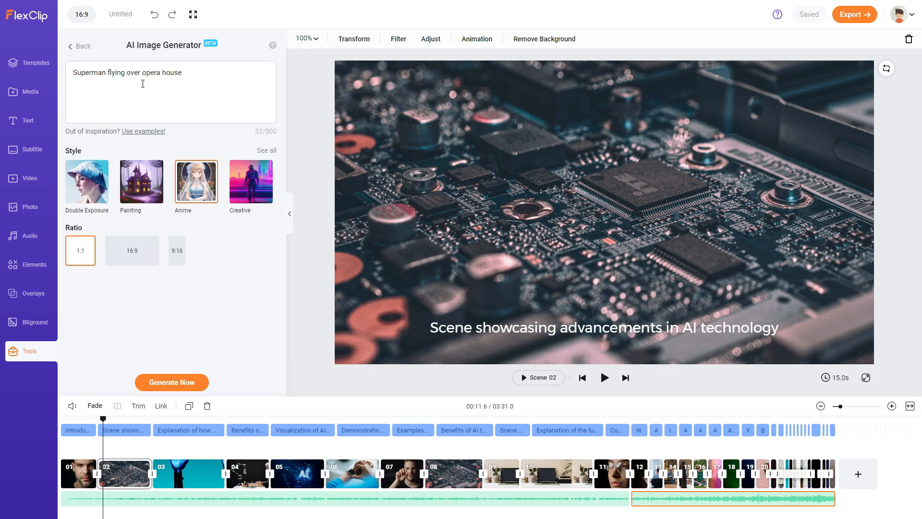
left_click(132, 250)
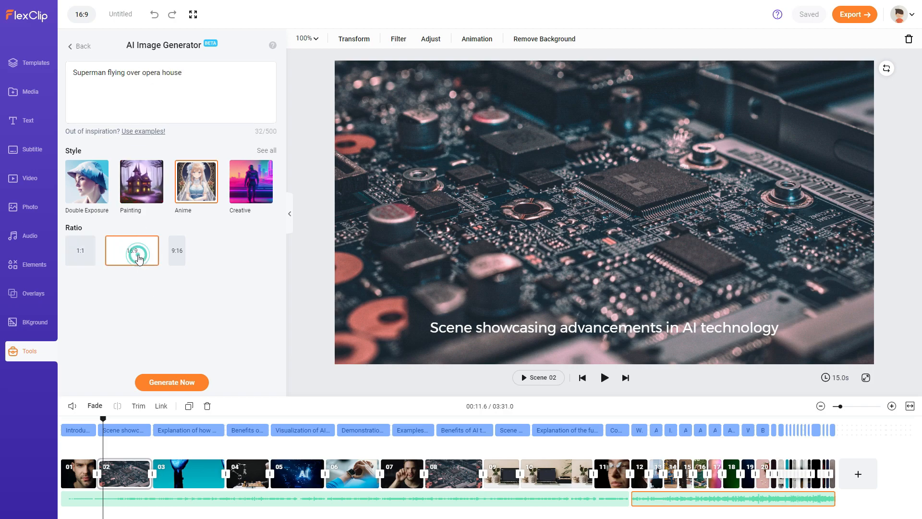
mouse_move(172, 383)
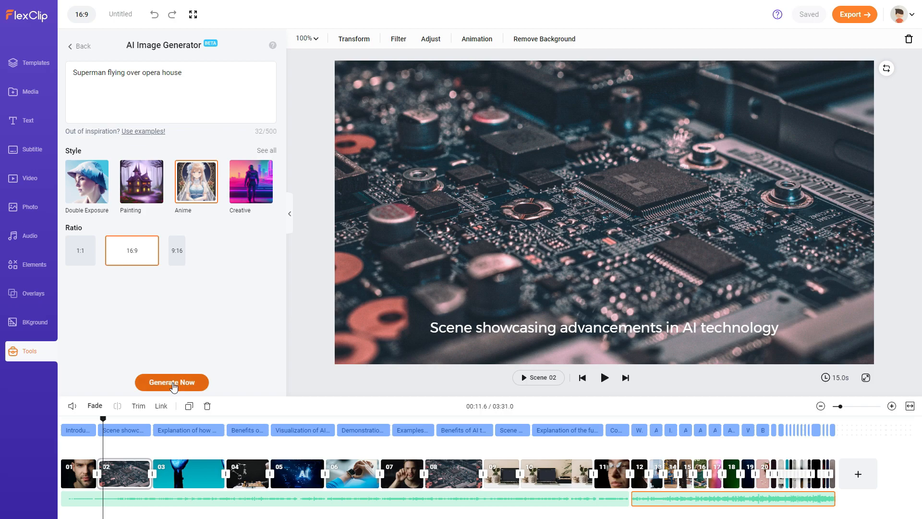
left_click(171, 382)
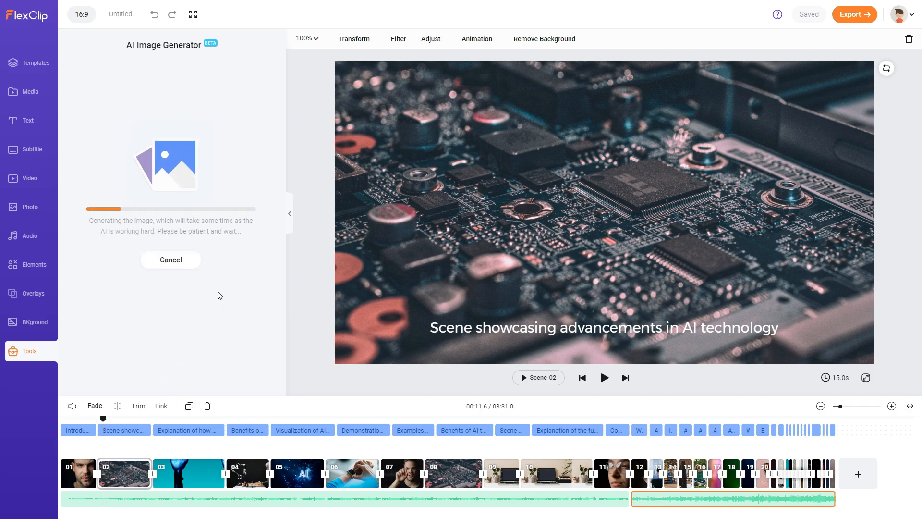
mouse_move(196, 233)
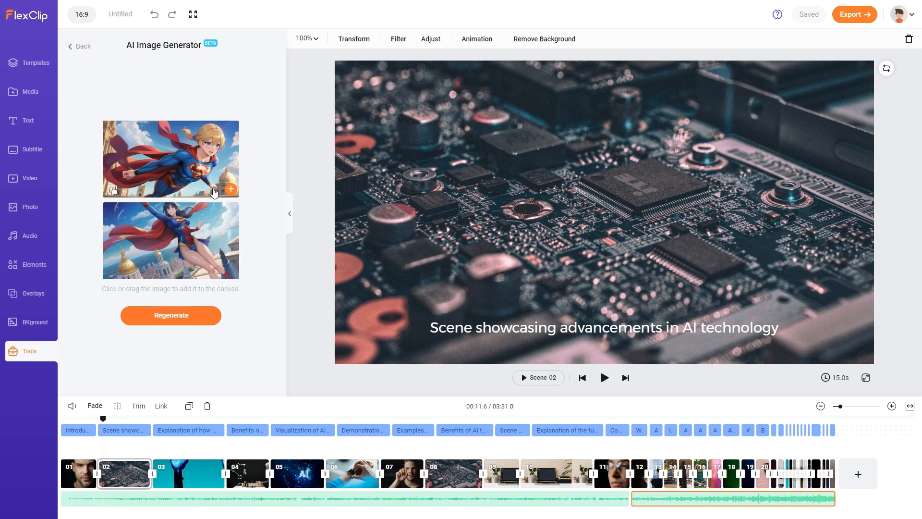
mouse_move(173, 248)
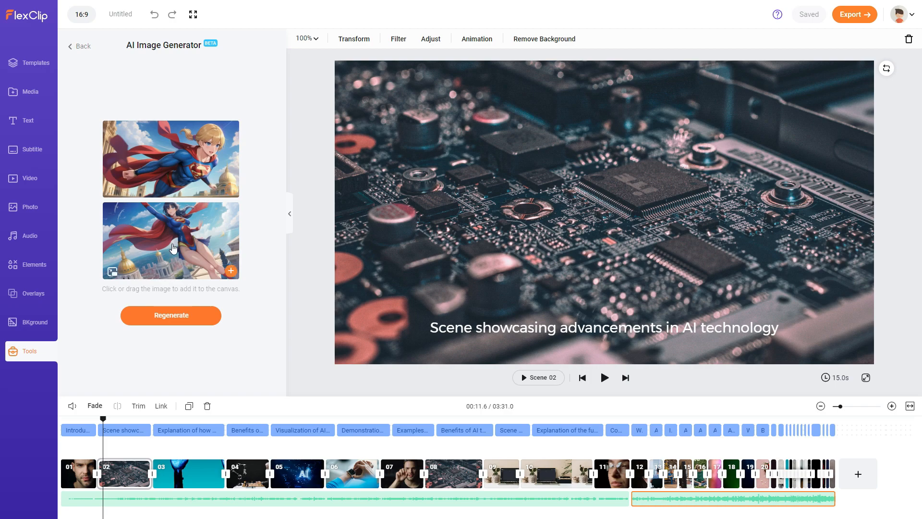
mouse_move(160, 177)
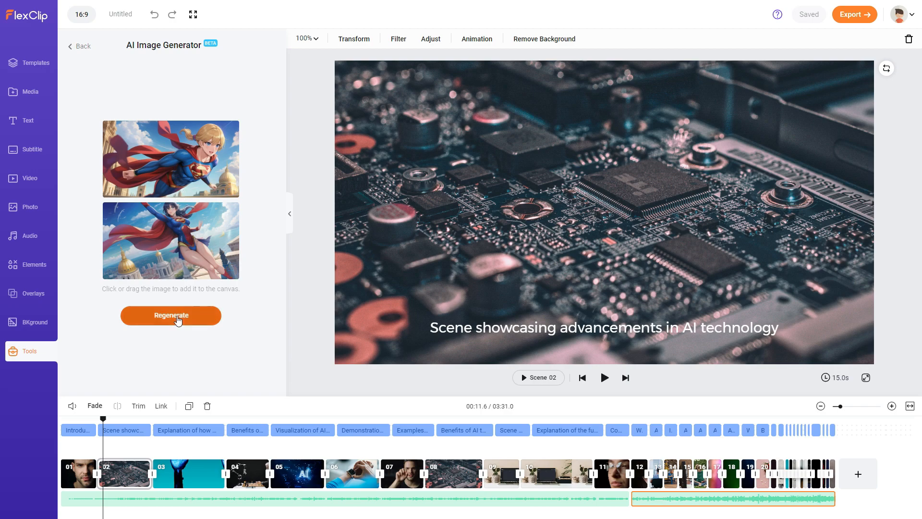
mouse_move(230, 273)
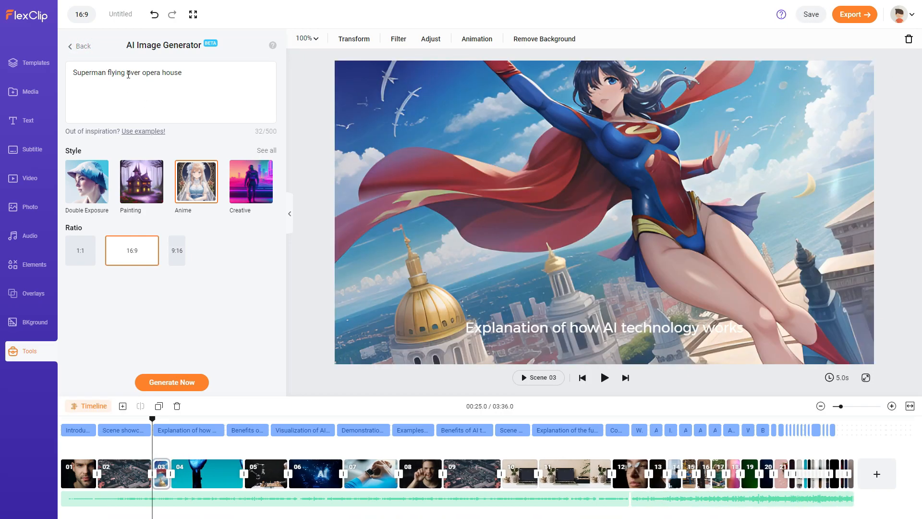
- Revise the prompt to put the opera house 'in the background' and regenerate the images
double_click(150, 73)
type(" in the background")
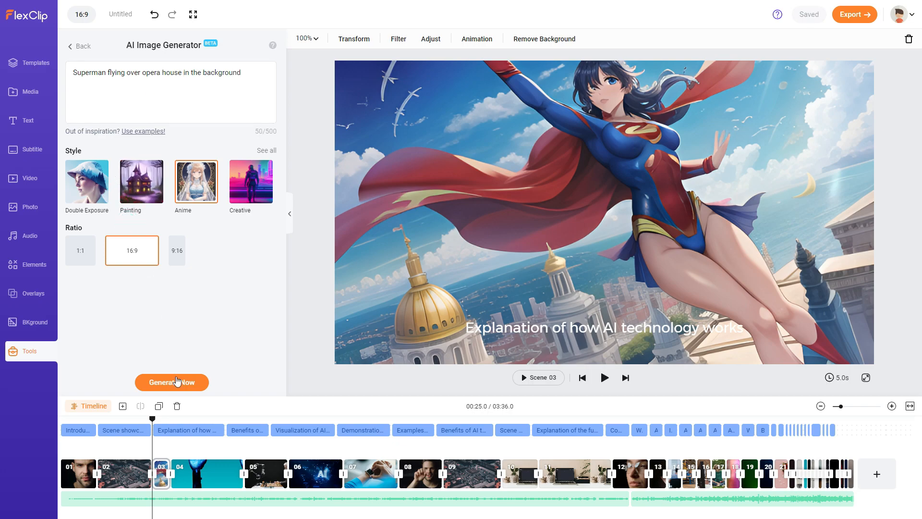
left_click(171, 382)
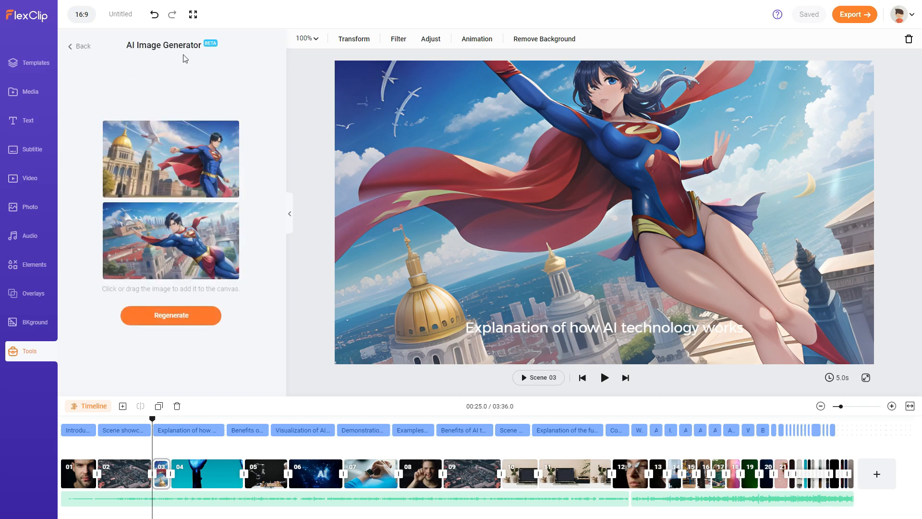
mouse_move(167, 233)
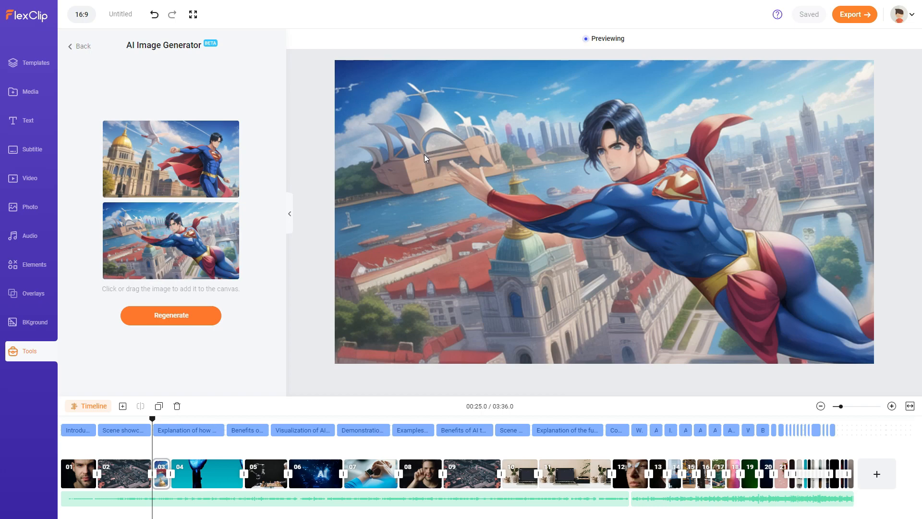
mouse_move(459, 136)
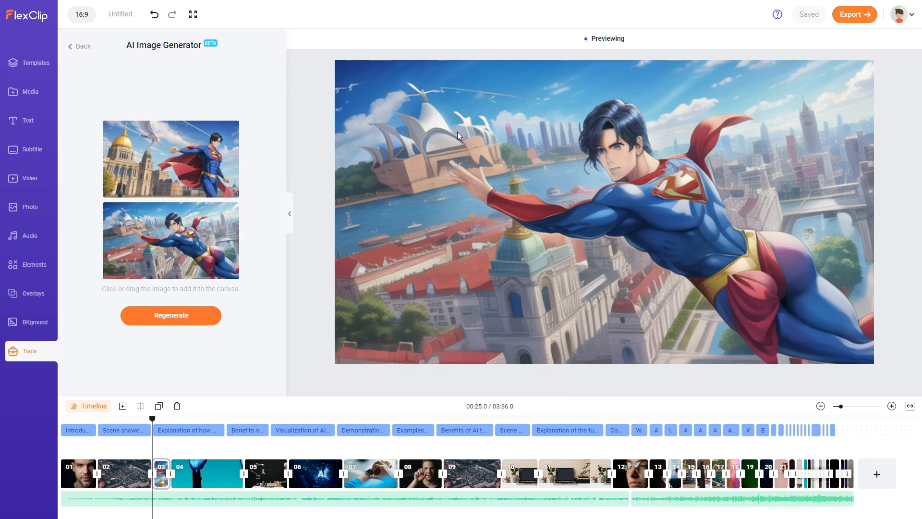
mouse_move(617, 185)
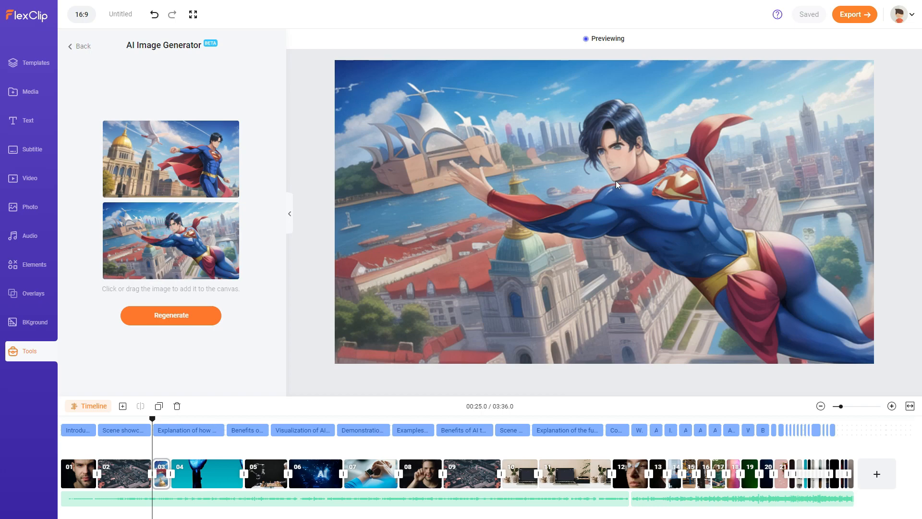
mouse_move(708, 230)
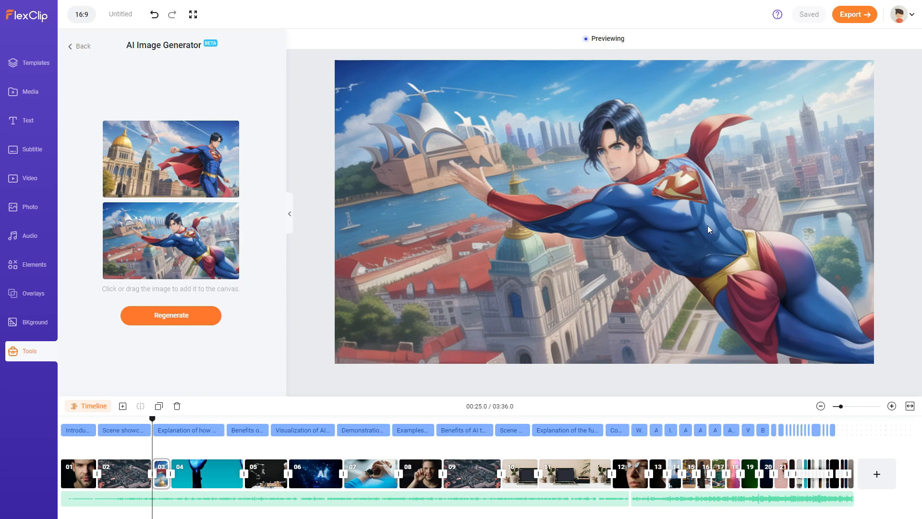
mouse_move(608, 199)
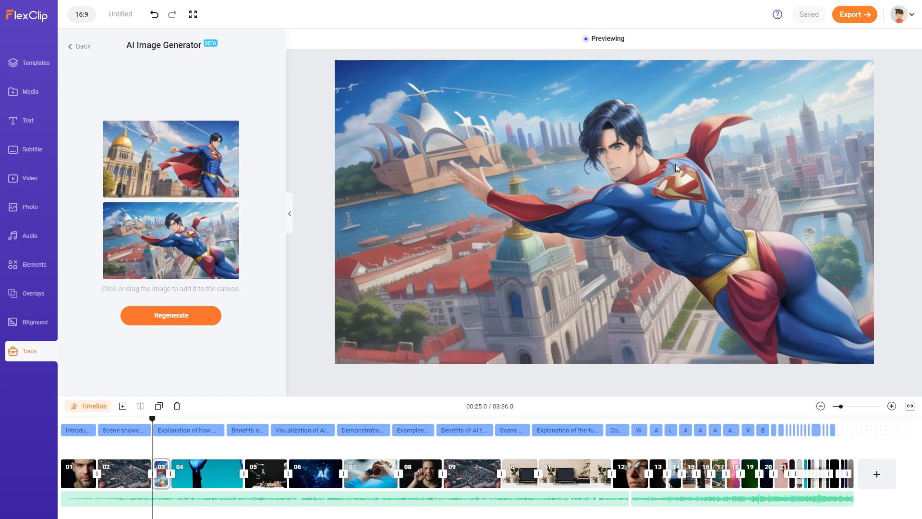
mouse_move(540, 239)
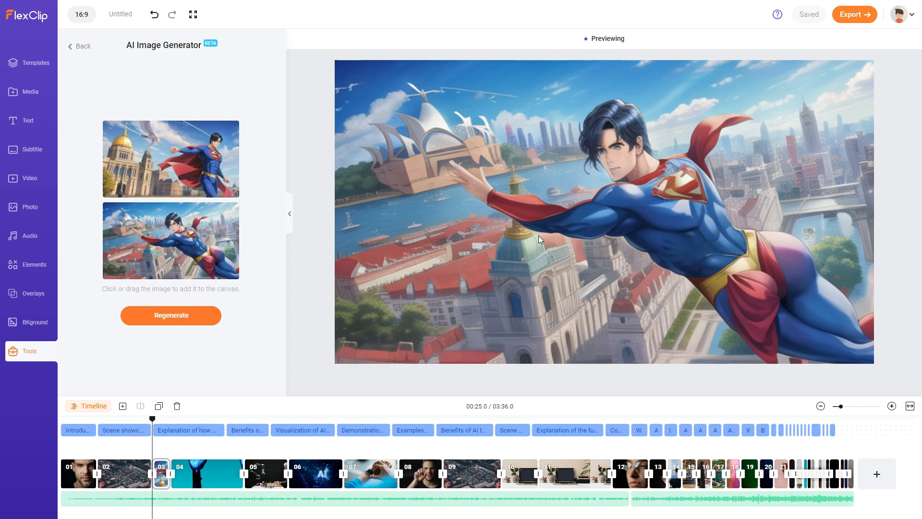
- Preview the Superman image with the golden dome full-size without adding it
left_click(171, 158)
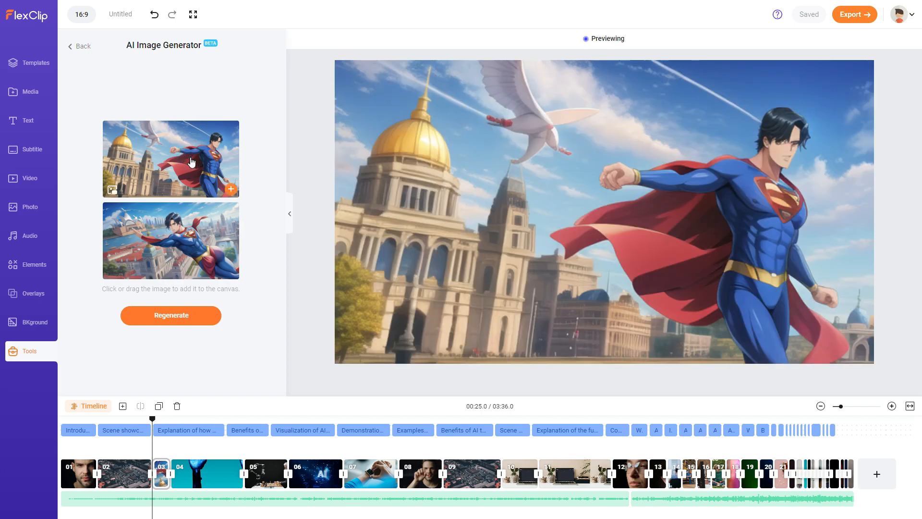
mouse_move(776, 141)
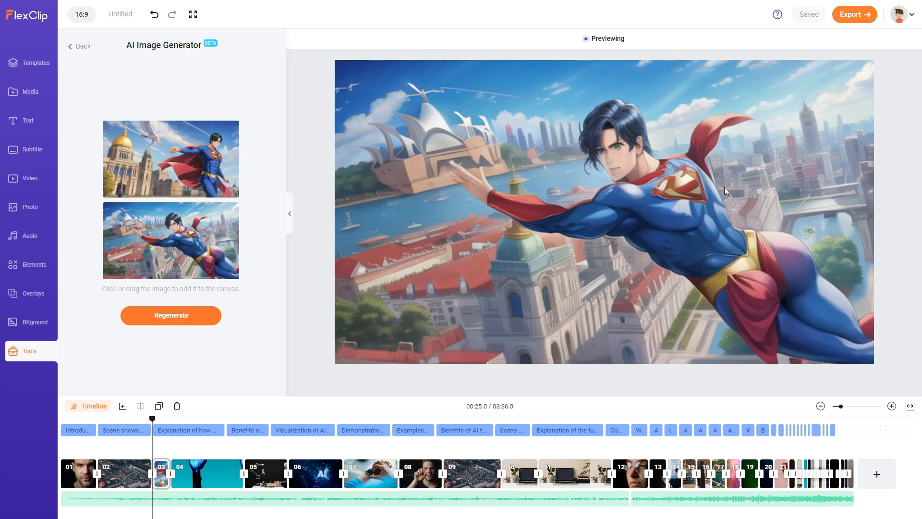
mouse_move(611, 205)
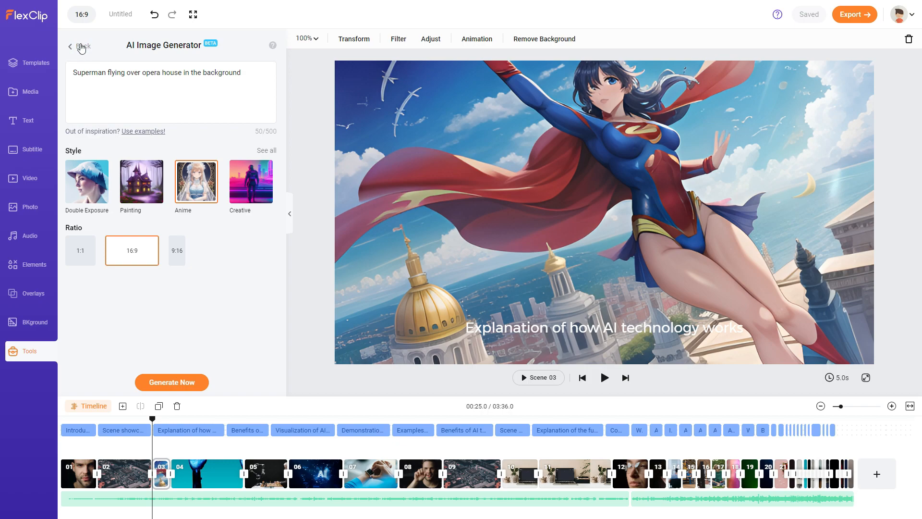
- Leave the AI Image Generator and return to the Tools list
left_click(80, 47)
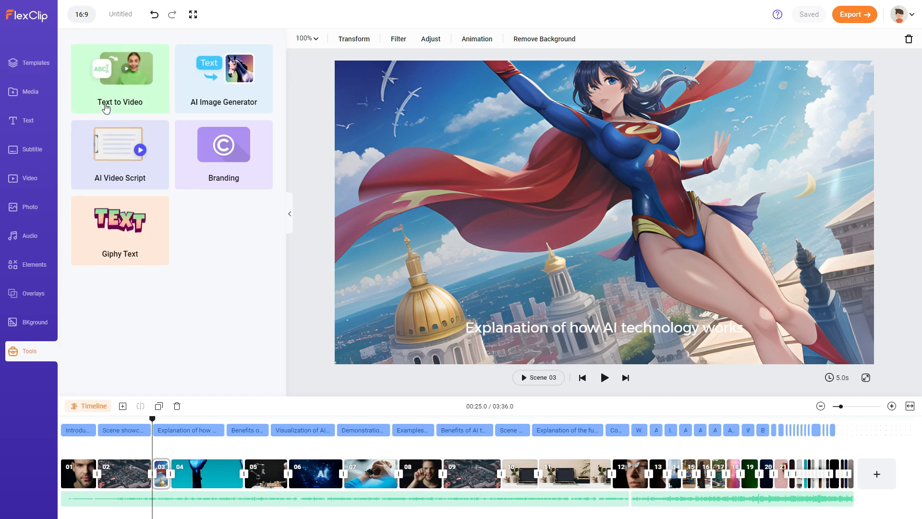
mouse_move(120, 155)
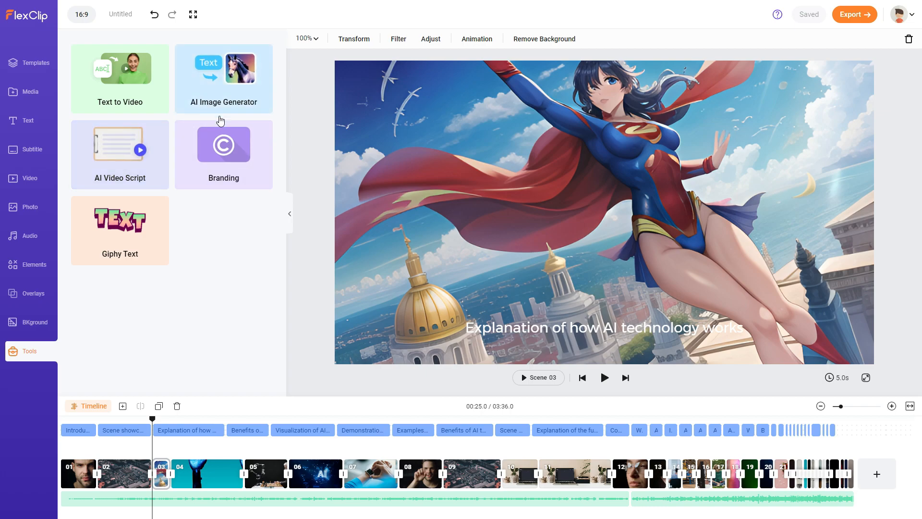
mouse_move(220, 217)
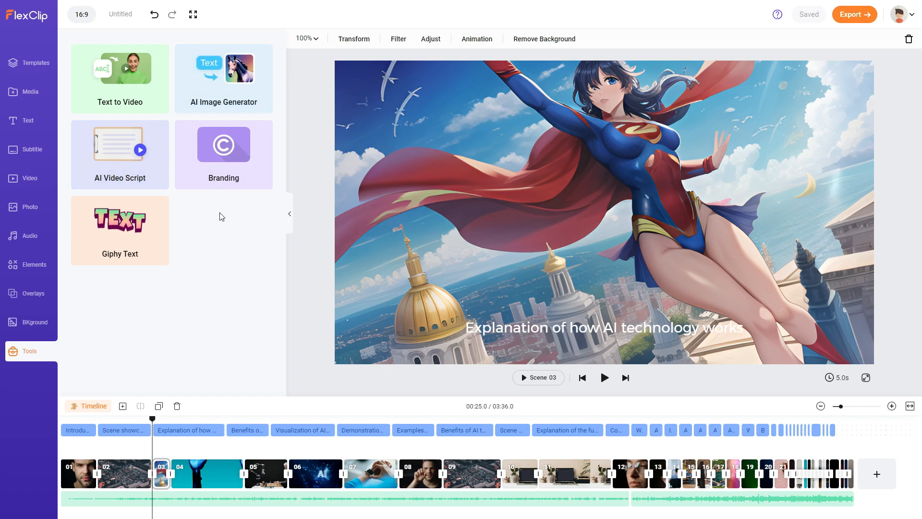